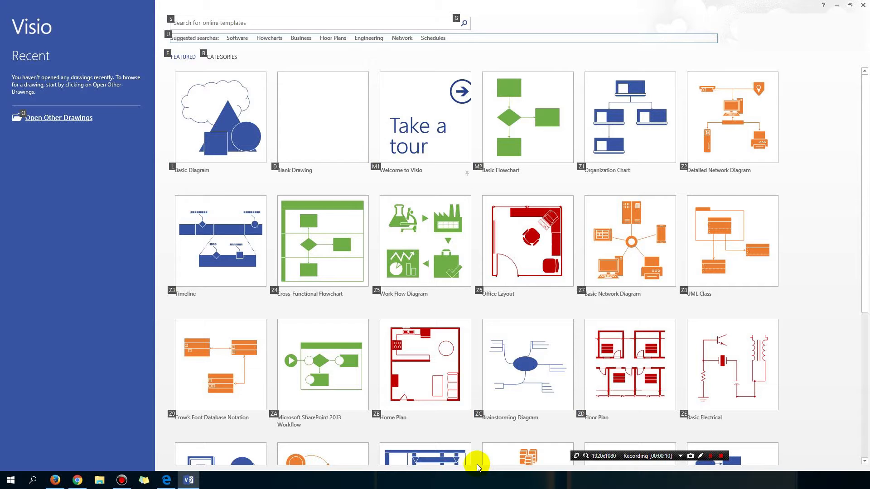
pyautogui.moveTo(826, 329)
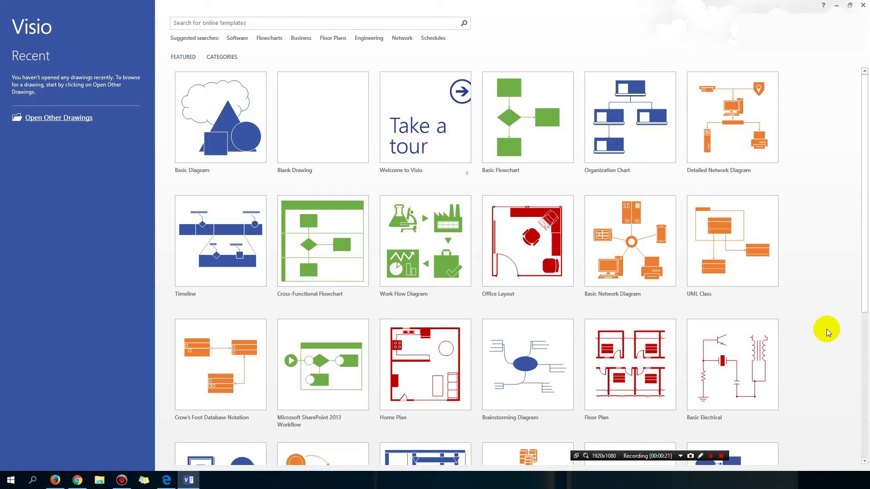
pyautogui.moveTo(387, 96)
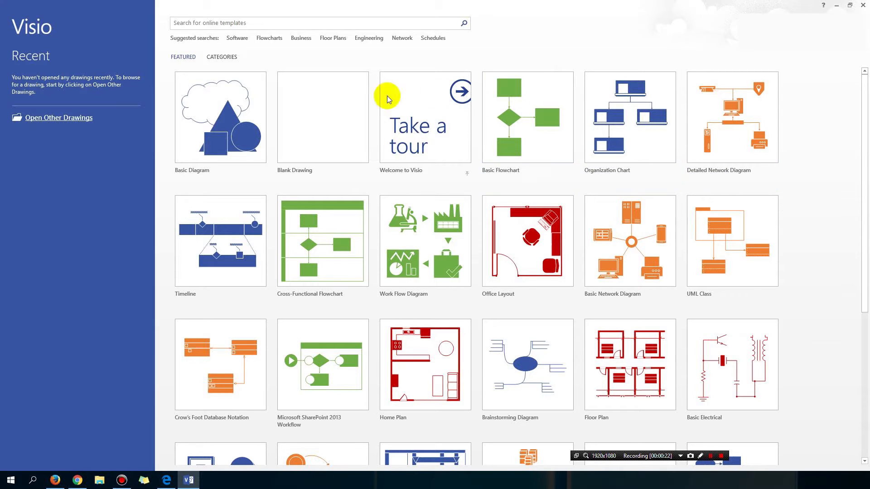
pyautogui.moveTo(192, 366)
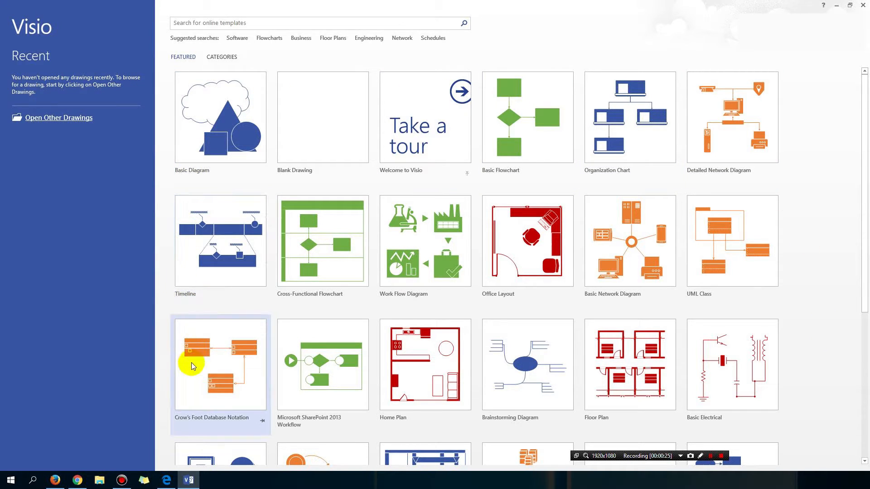
pyautogui.moveTo(210, 376)
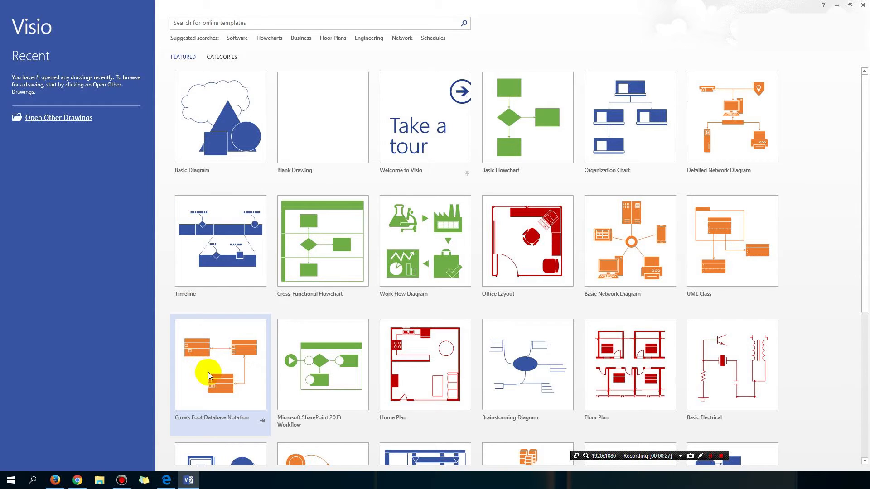
pyautogui.moveTo(640, 338)
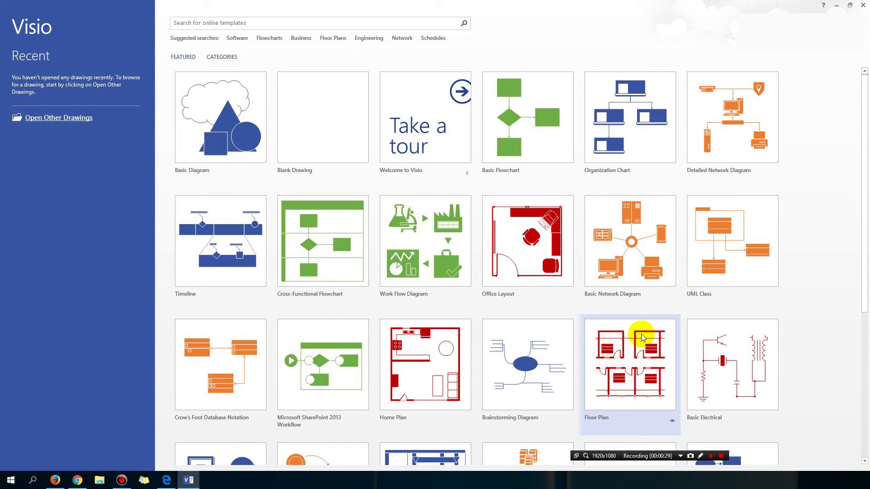
# - Create a new Blank Drawing with Metric Units selected
pyautogui.scroll(-3)
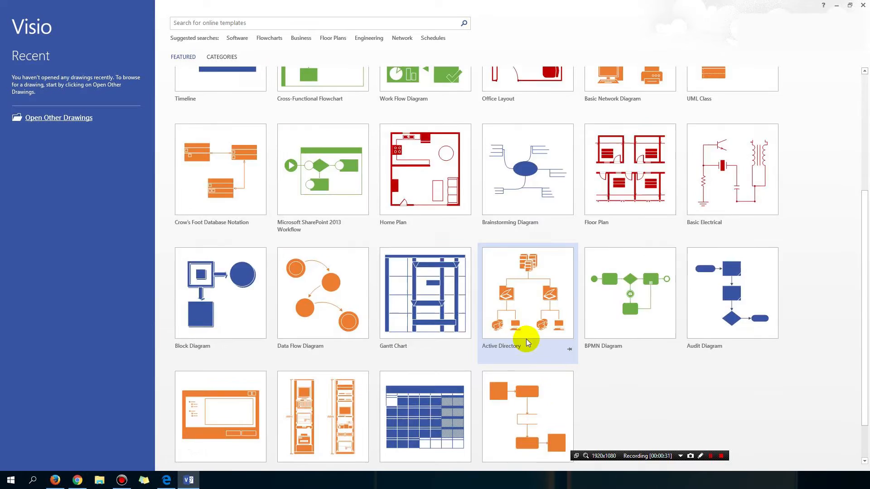
pyautogui.scroll(3)
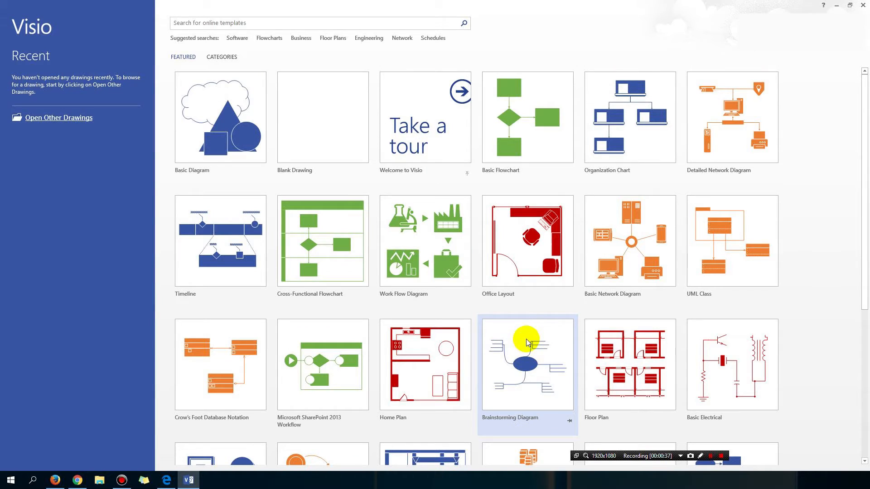
pyautogui.moveTo(308, 123)
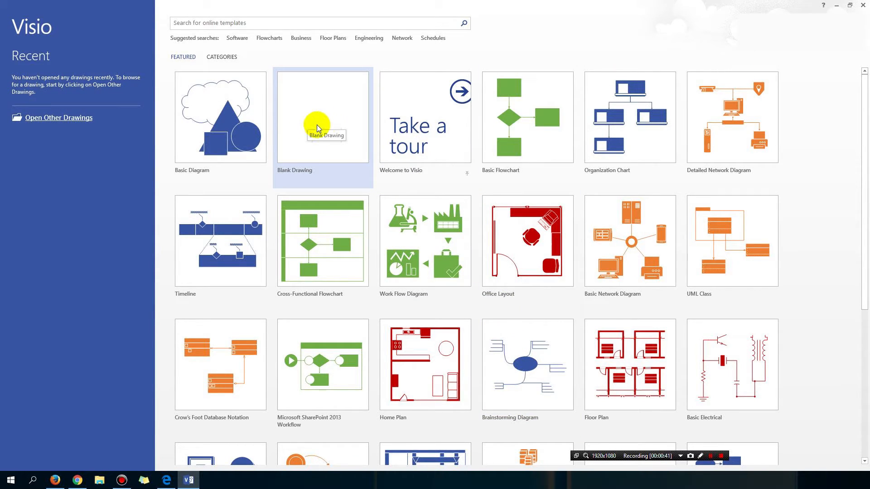
pyautogui.moveTo(338, 121)
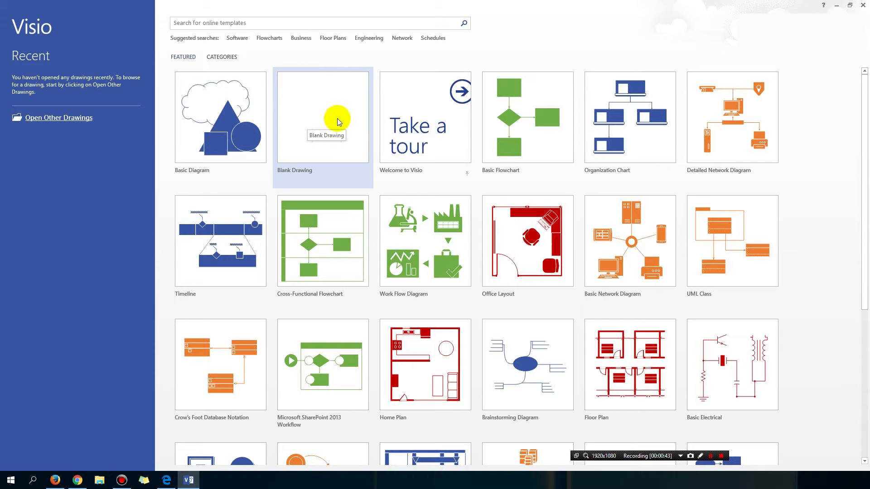
pyautogui.moveTo(493, 101)
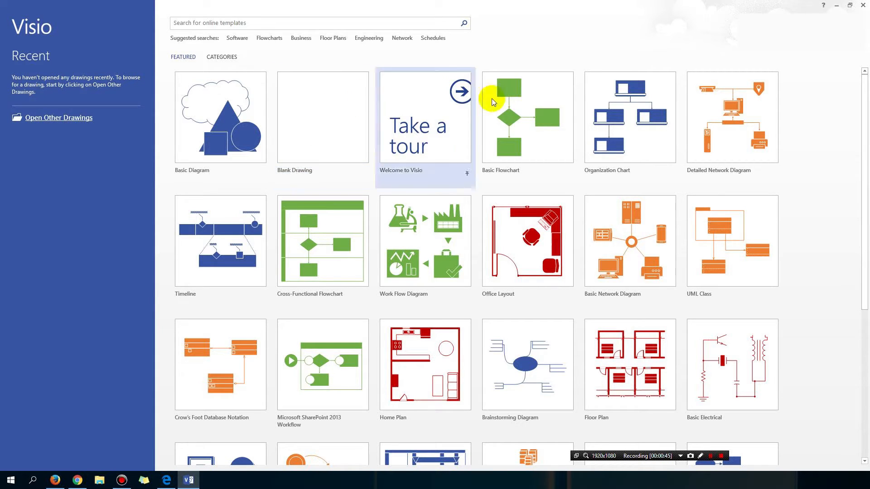
pyautogui.moveTo(522, 122)
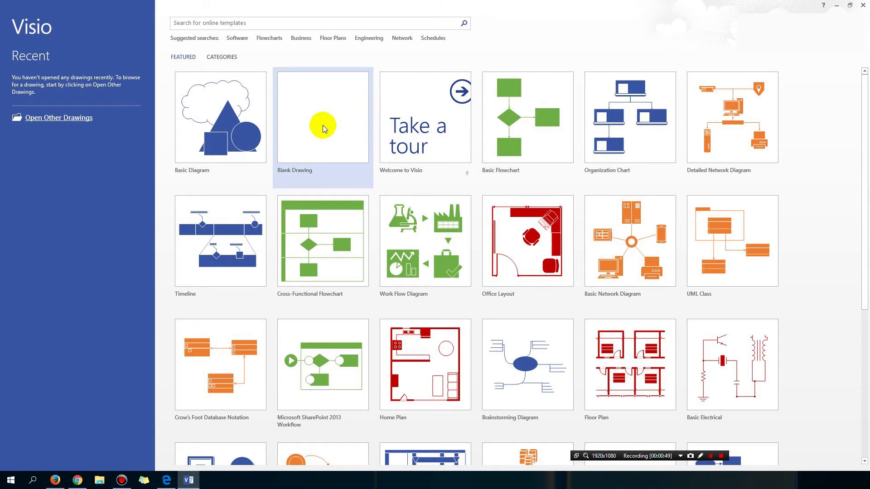
pyautogui.click(322, 117)
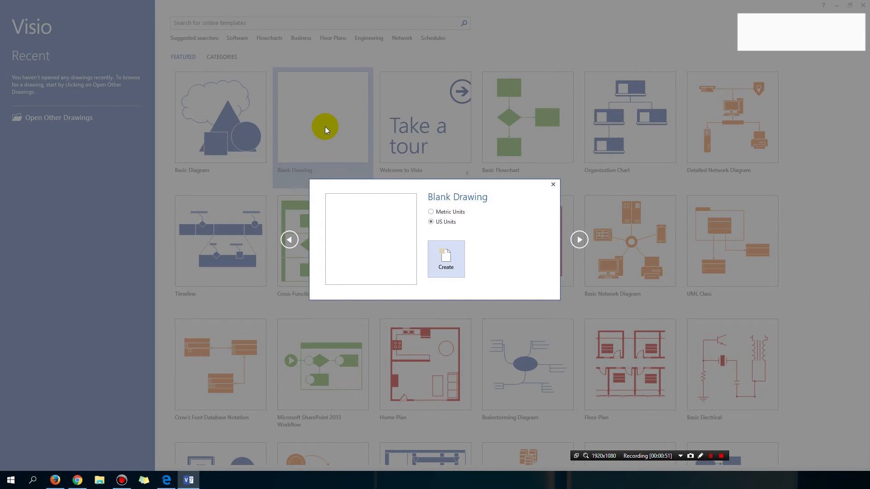
pyautogui.moveTo(455, 269)
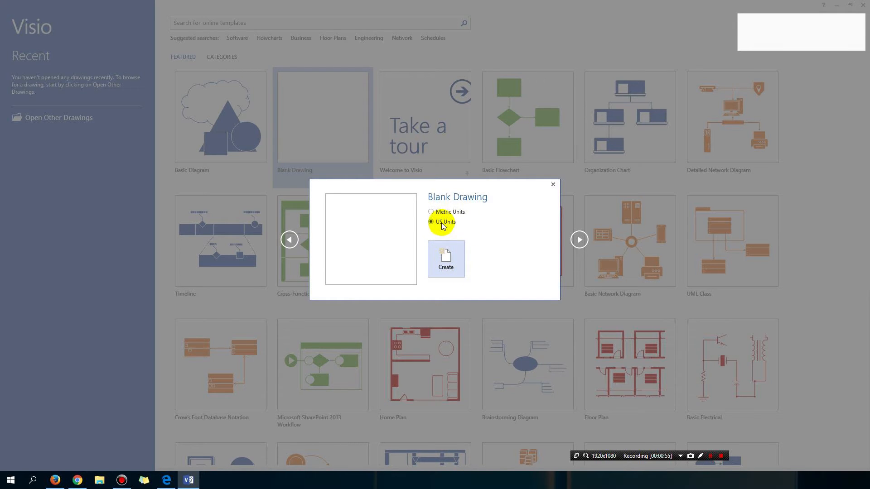
pyautogui.click(431, 212)
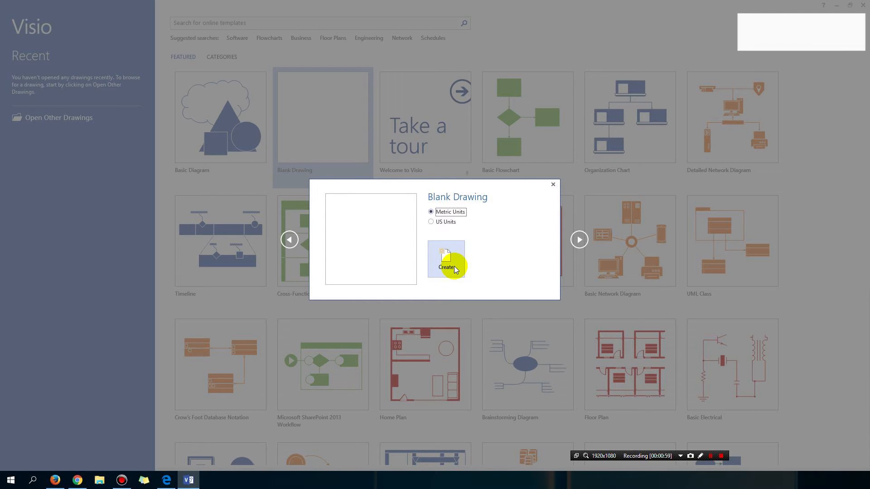
pyautogui.click(446, 263)
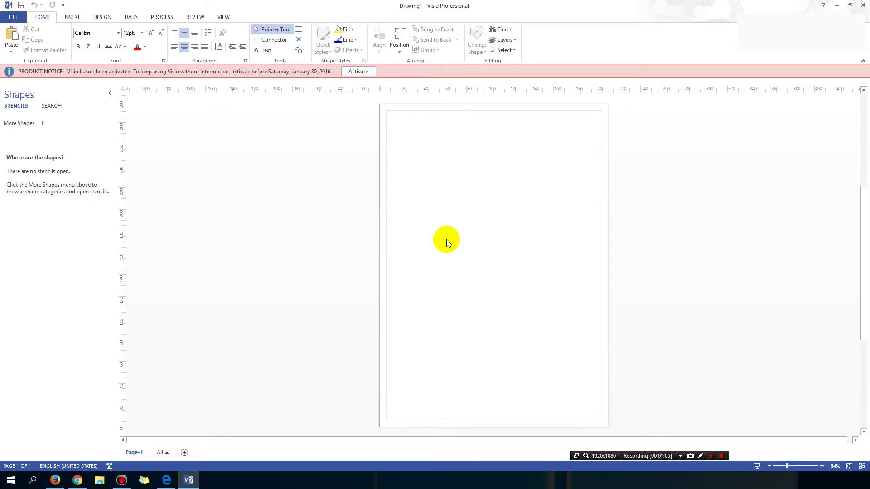
pyautogui.moveTo(559, 210)
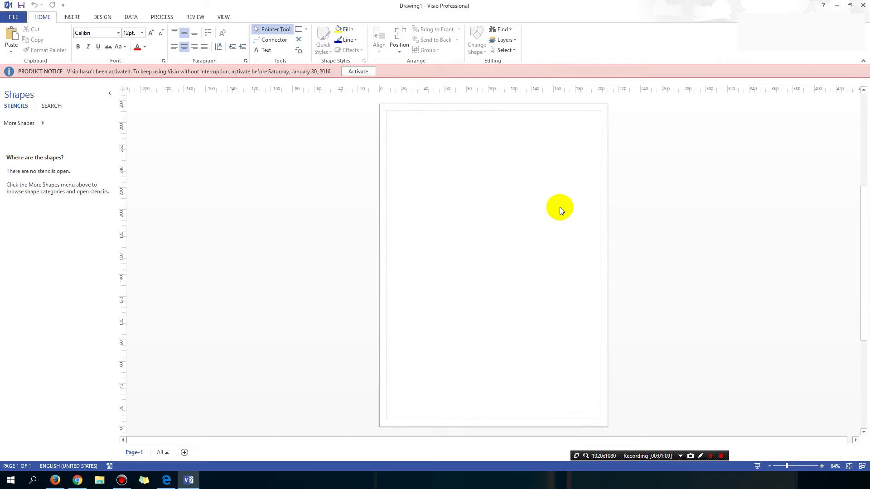
pyautogui.moveTo(22, 122)
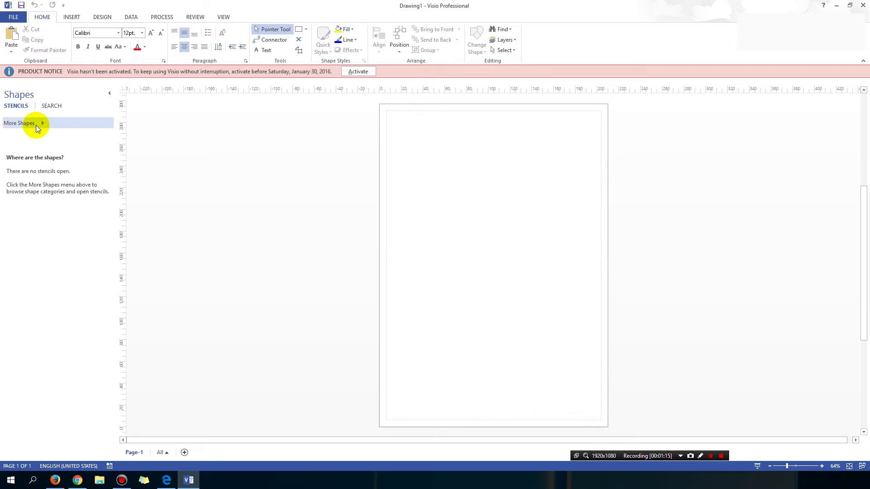
# - Add the Basic Flowchart Shapes stencil from More Shapes > Flowchart to the Shapes pane
pyautogui.click(22, 123)
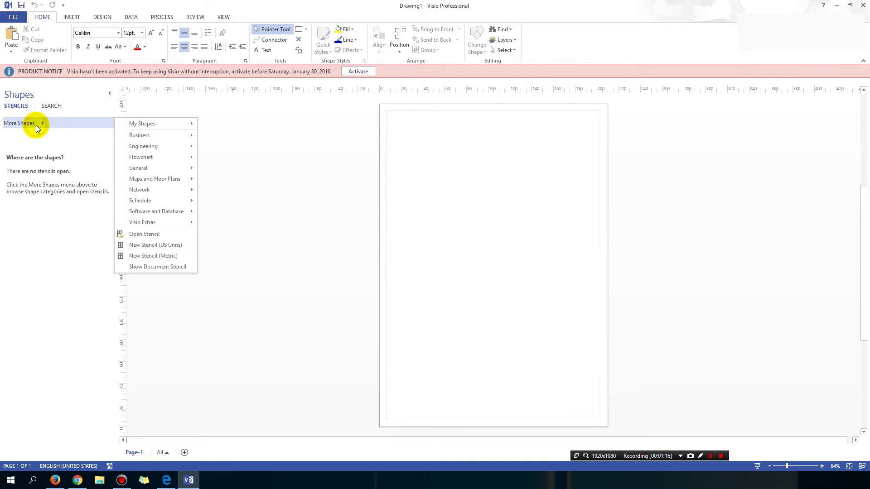
pyautogui.moveTo(139, 157)
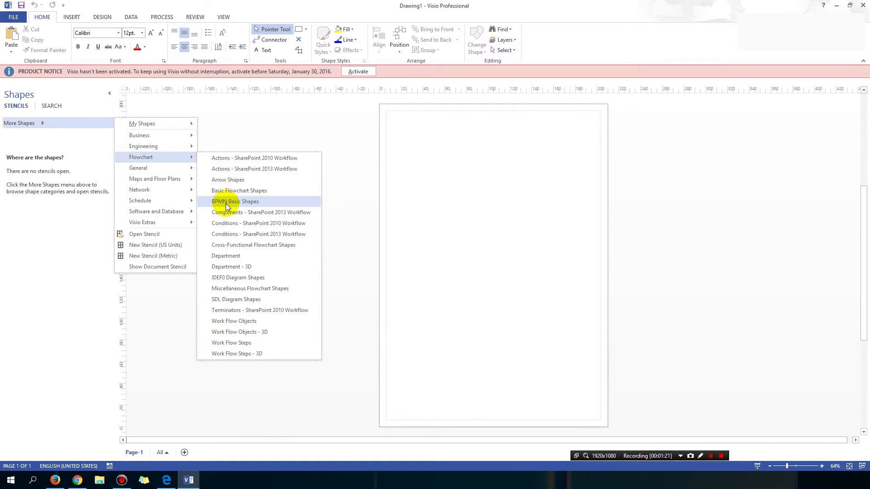
pyautogui.click(239, 191)
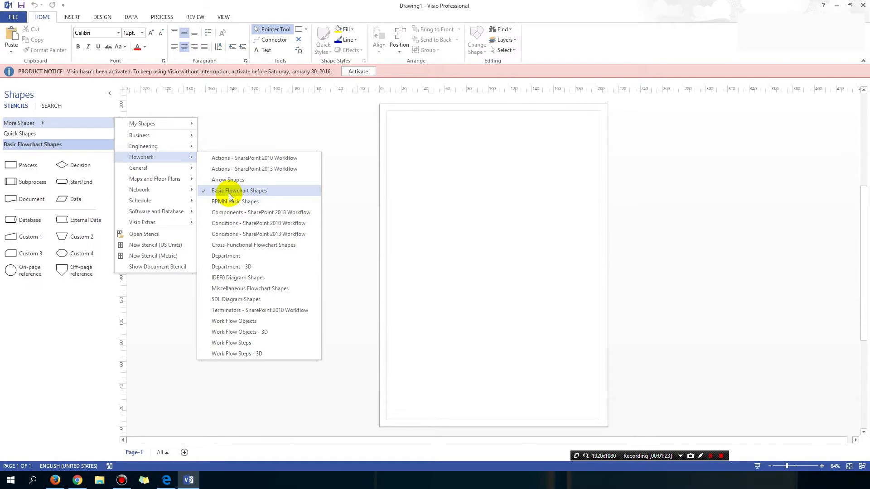
pyautogui.click(239, 191)
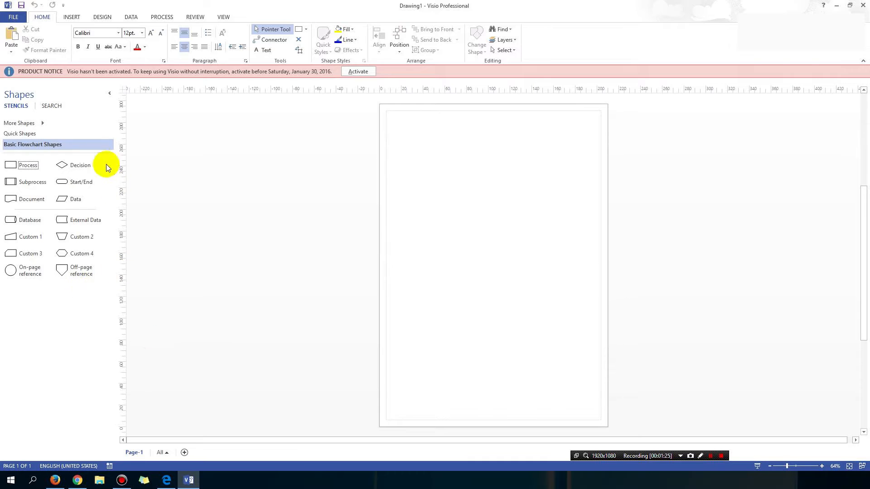
pyautogui.moveTo(87, 293)
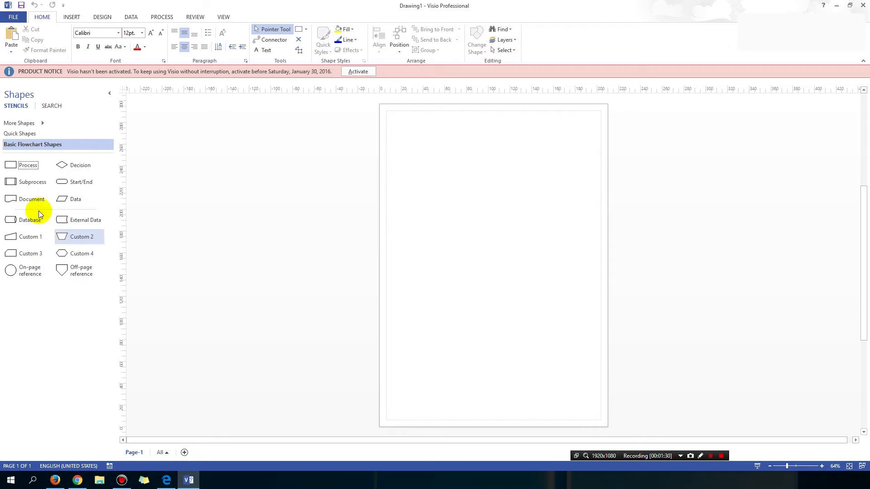
pyautogui.moveTo(542, 172)
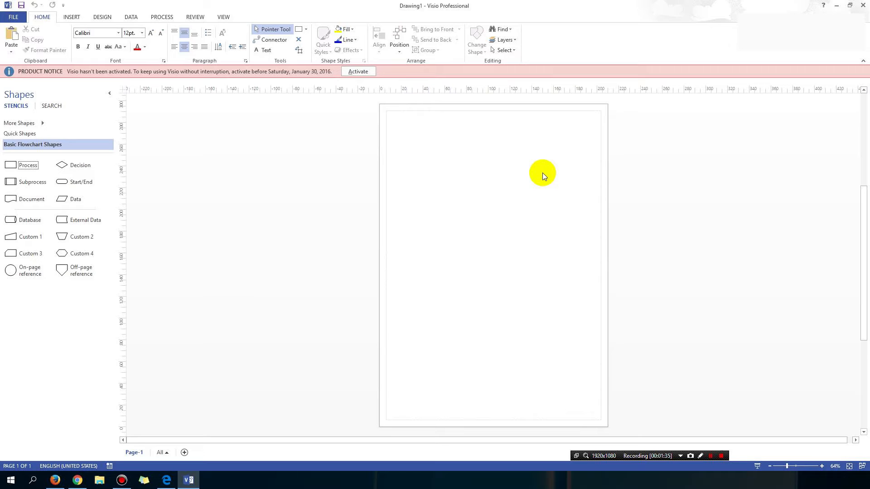
pyautogui.moveTo(188, 246)
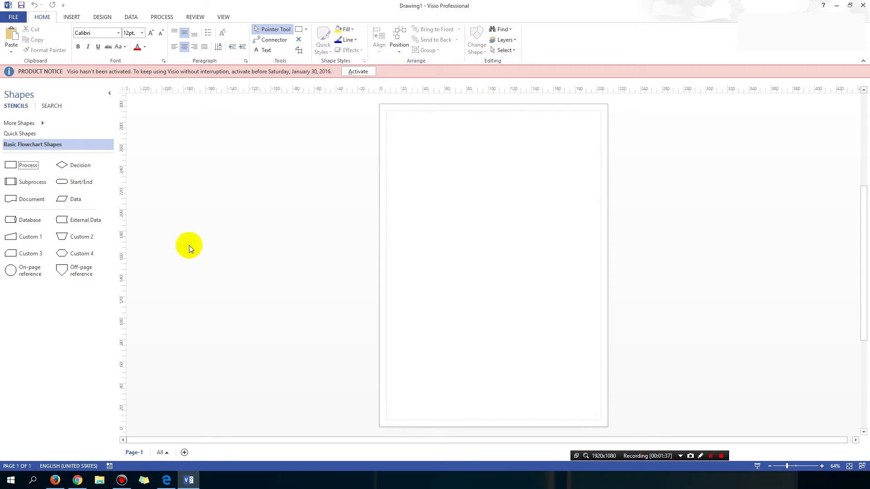
pyautogui.moveTo(81, 182)
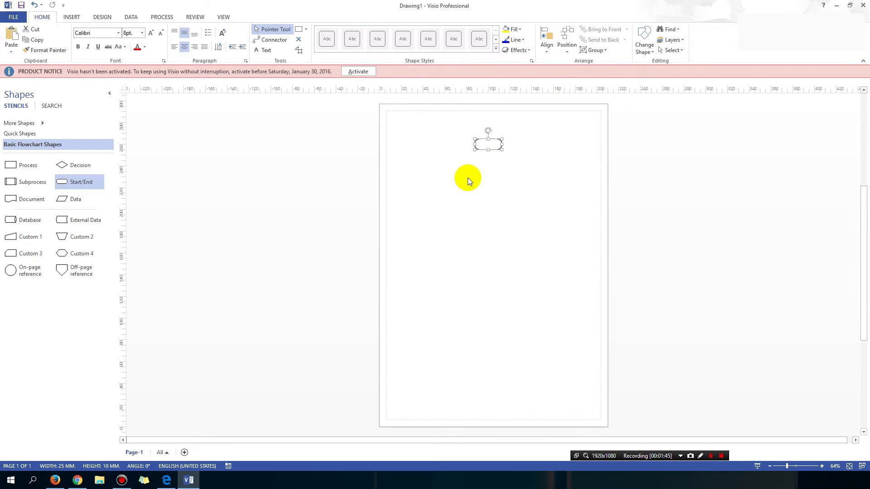
pyautogui.moveTo(493, 150)
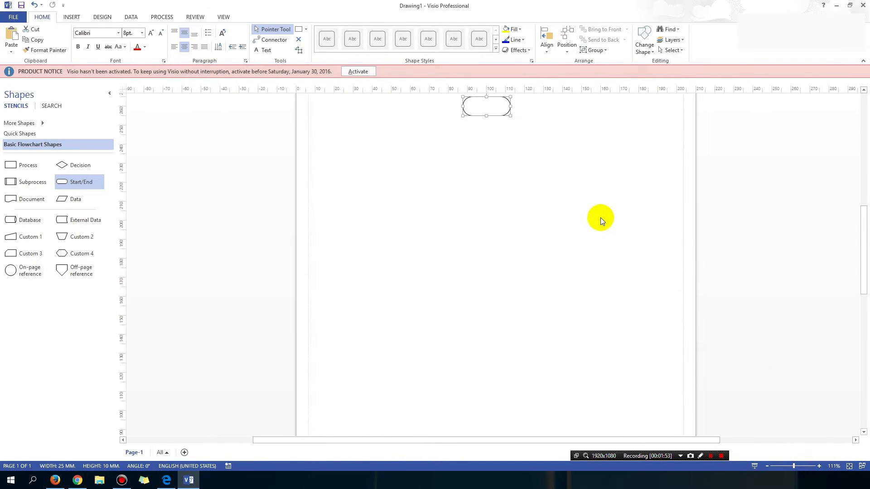
# - Label the top terminator shape 'Start' and increase its font size
pyautogui.click(819, 466)
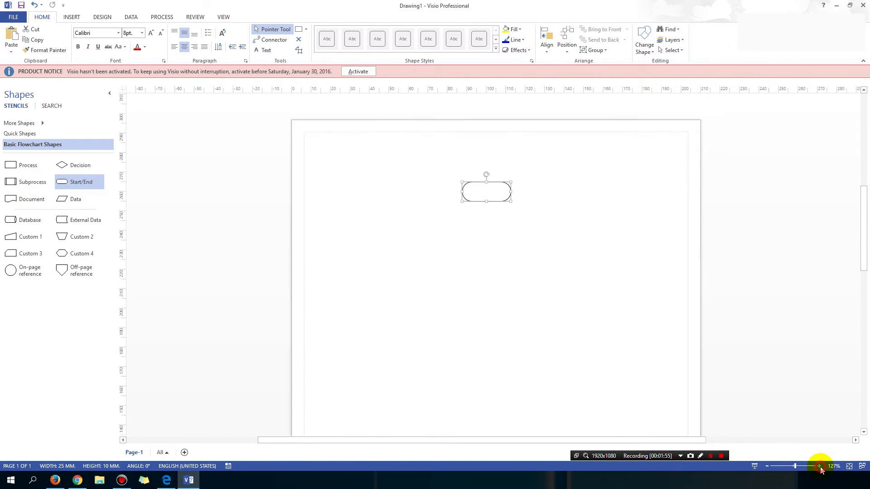
pyautogui.click(808, 466)
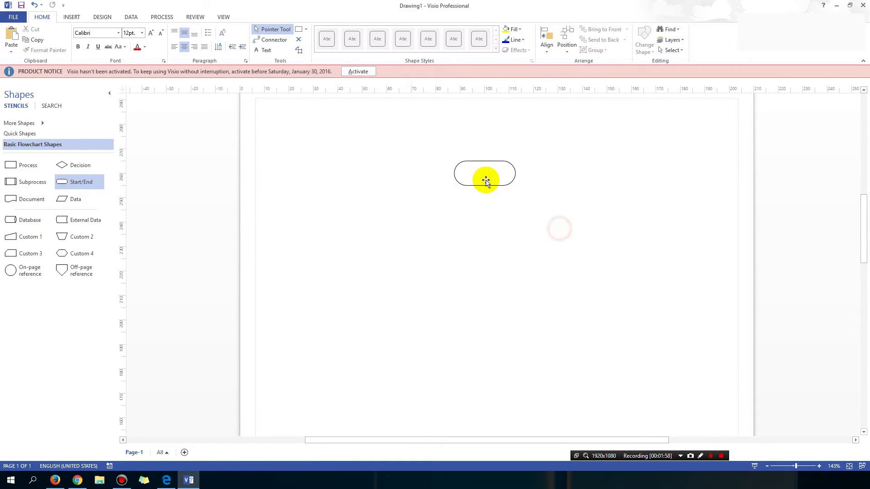
pyautogui.click(484, 172)
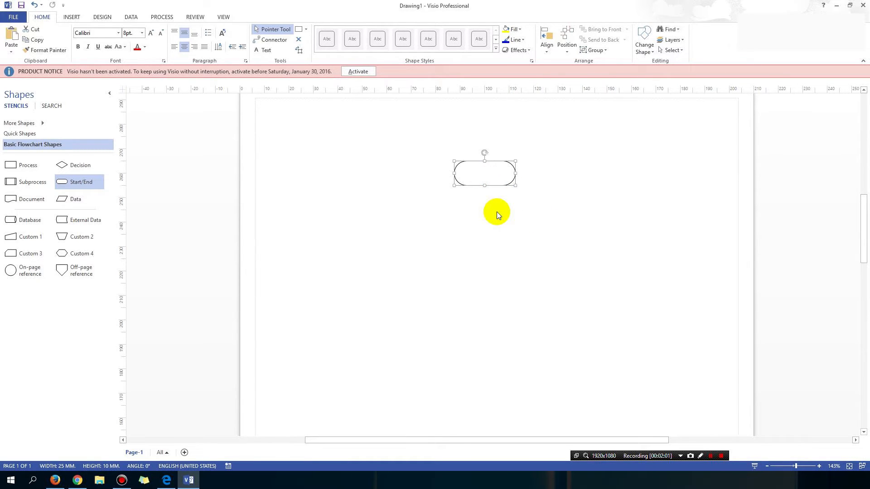
pyautogui.write('Start')
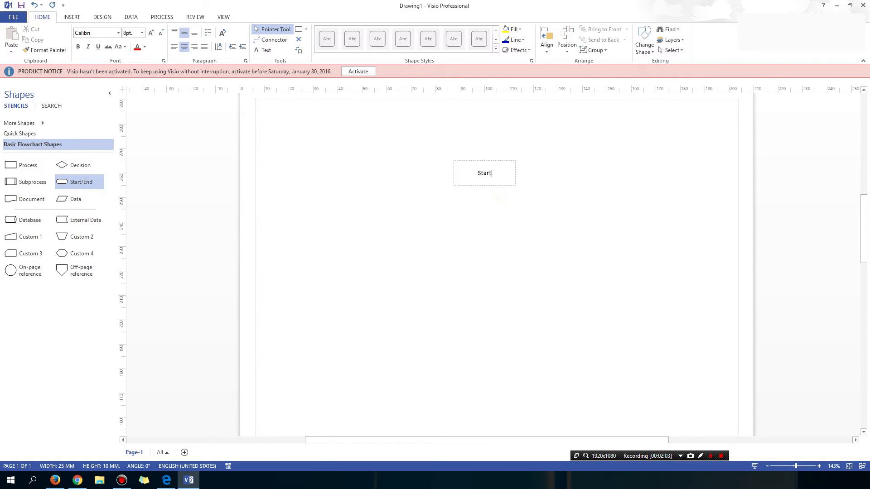
pyautogui.click(490, 244)
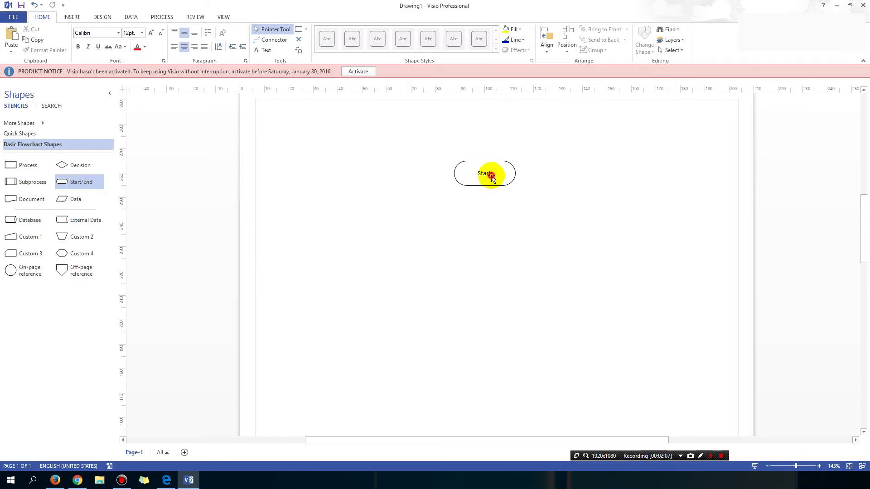
pyautogui.click(484, 172)
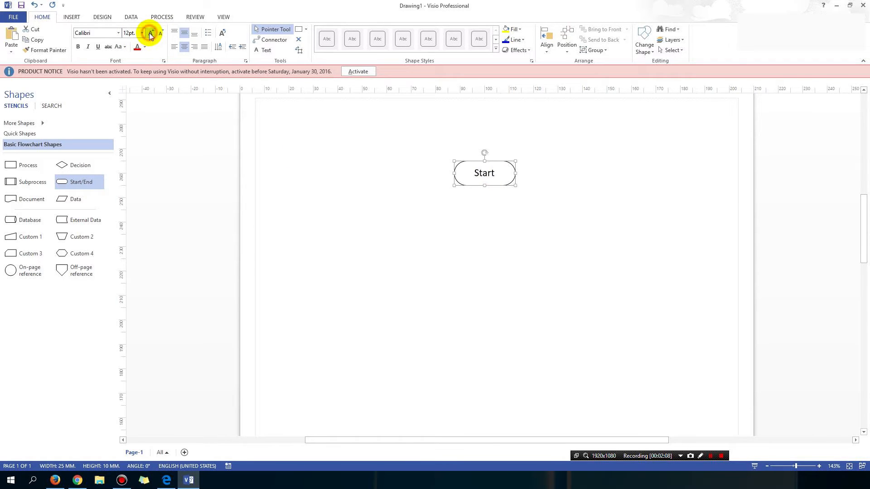
pyautogui.click(389, 208)
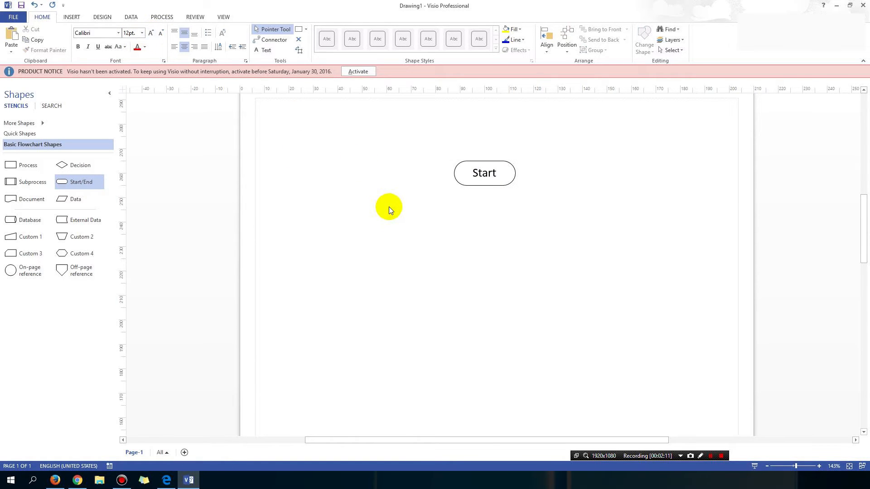
pyautogui.moveTo(345, 137)
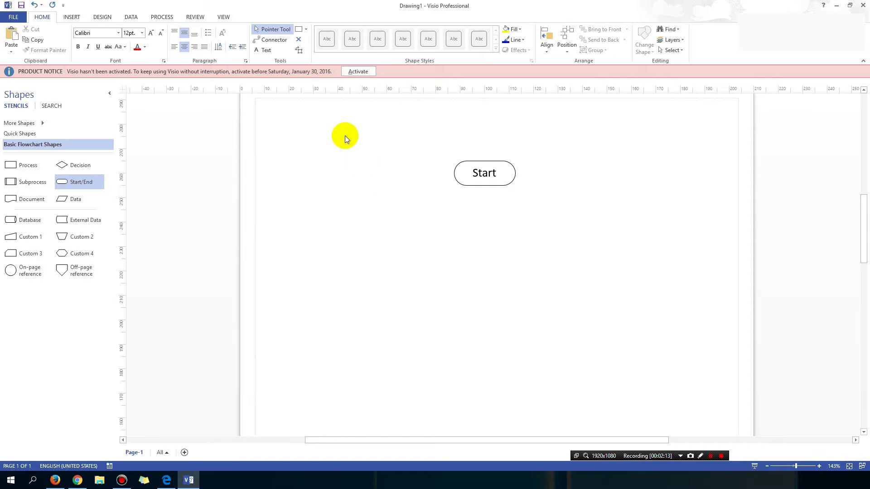
pyautogui.moveTo(565, 286)
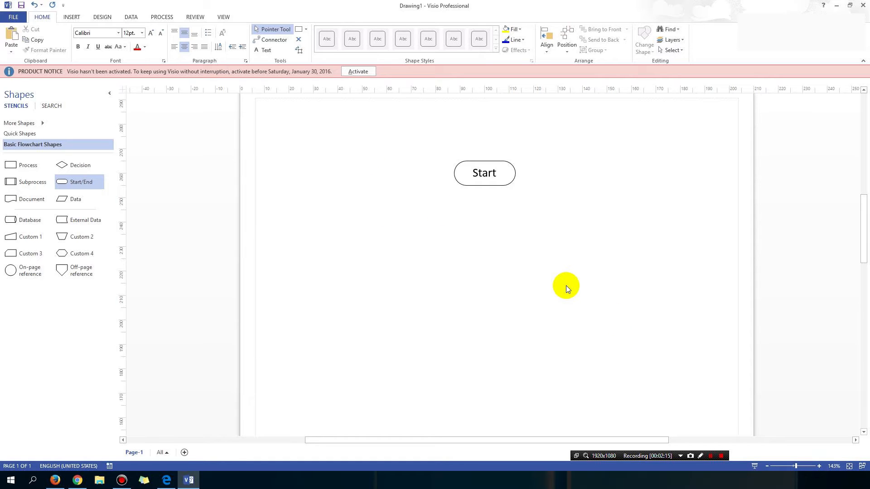
pyautogui.moveTo(19, 283)
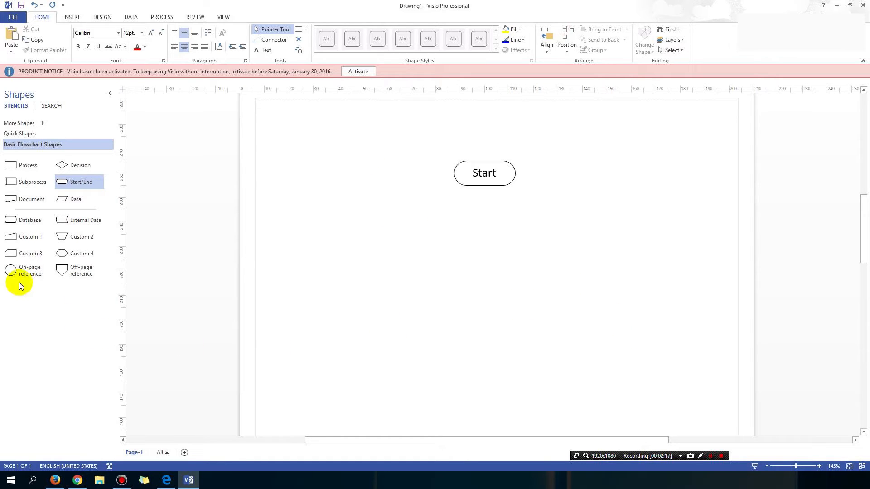
pyautogui.moveTo(28, 164)
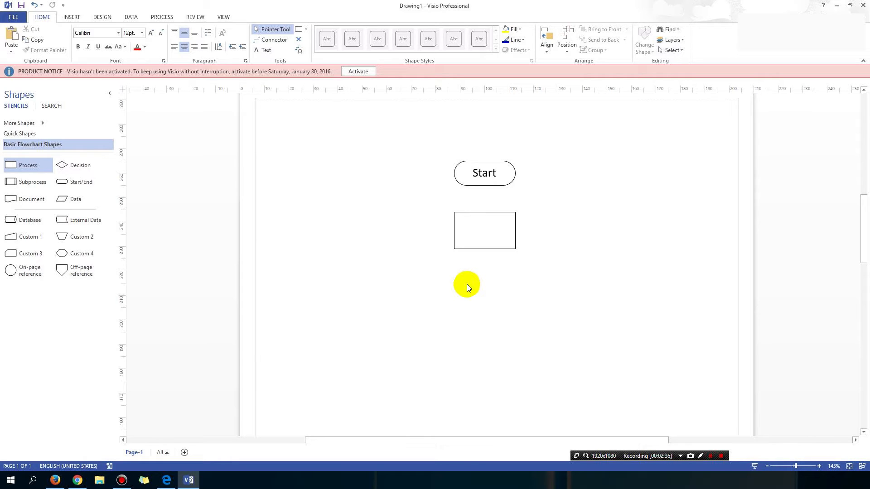
pyautogui.moveTo(26, 165)
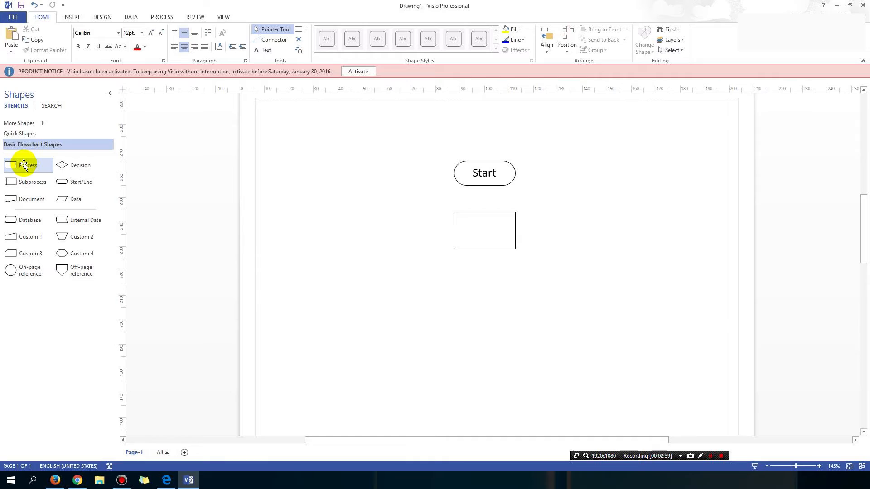
# - Drop an empty Process rectangle directly below the Start terminator
pyautogui.click(484, 230)
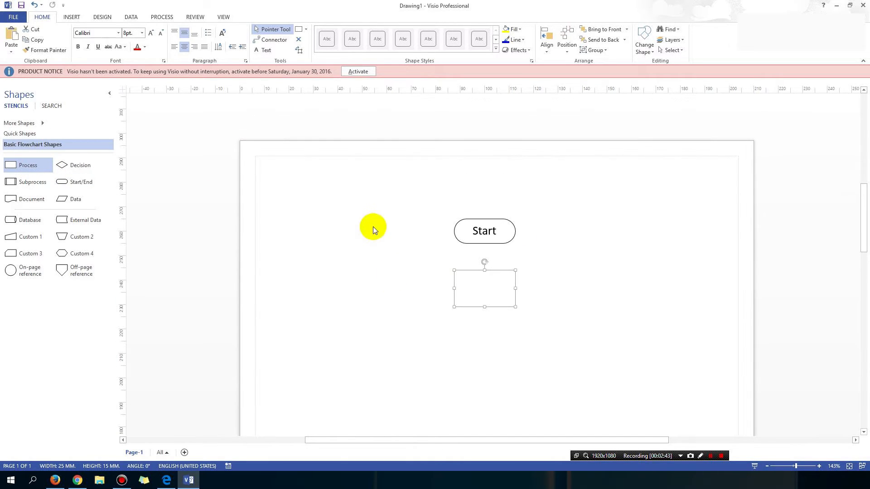
pyautogui.moveTo(360, 211)
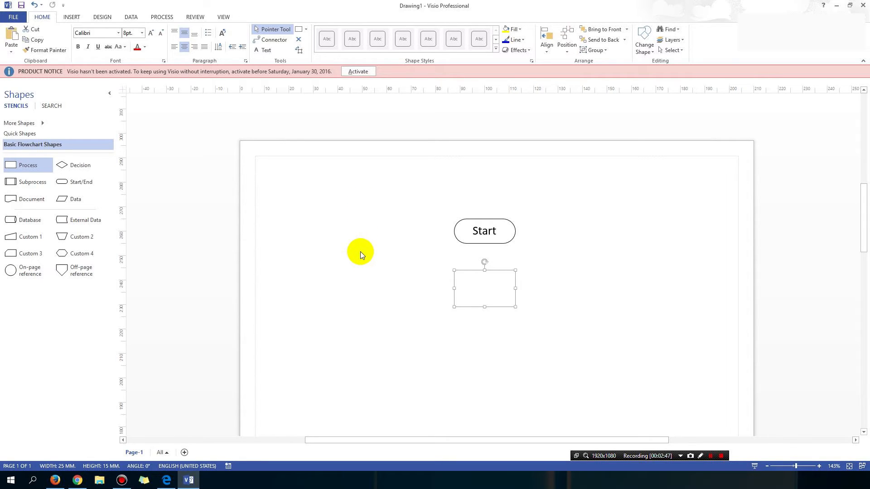
pyautogui.moveTo(502, 298)
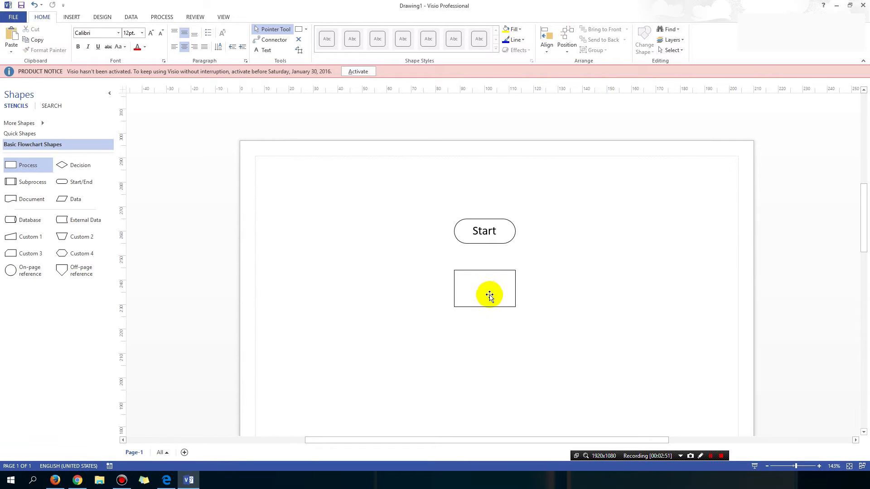
# - Label the process box 'Get out of bed' in larger text and widen it to fit
pyautogui.click(484, 289)
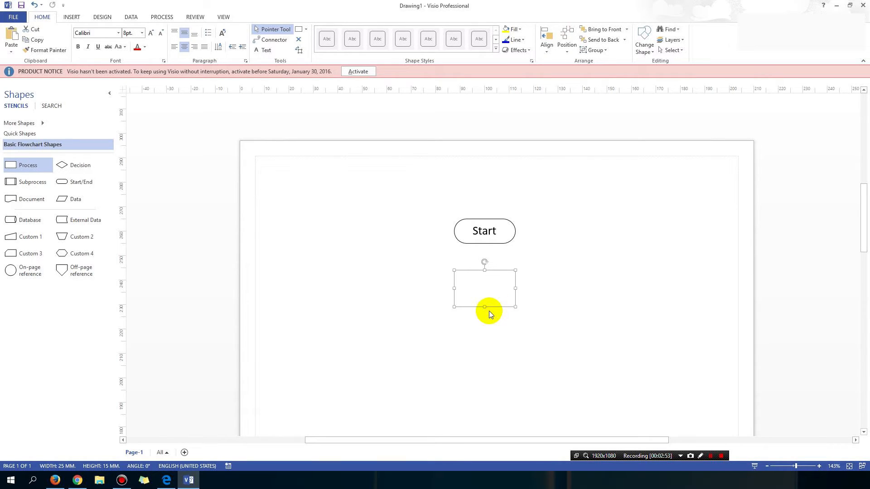
pyautogui.moveTo(477, 371)
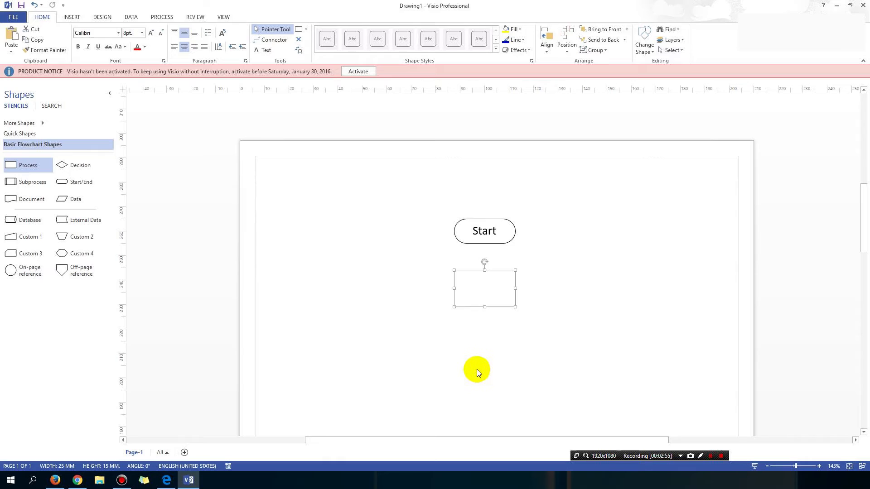
pyautogui.write('Get')
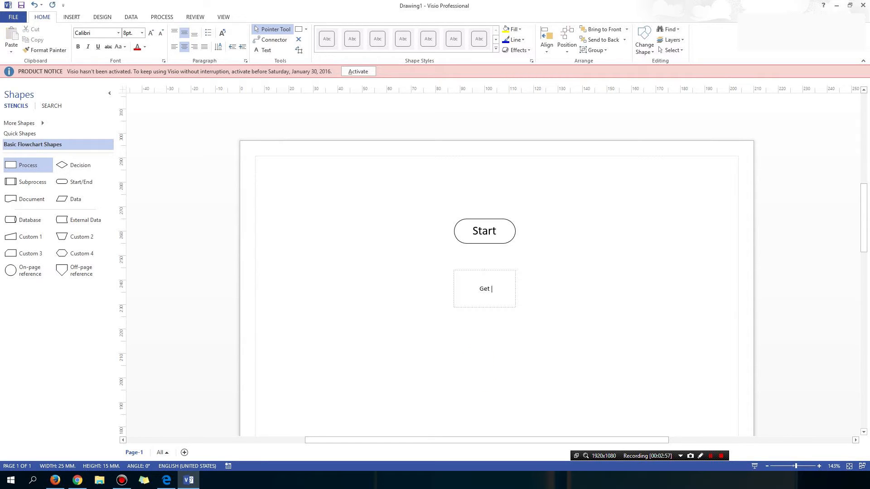
pyautogui.write('out of bed')
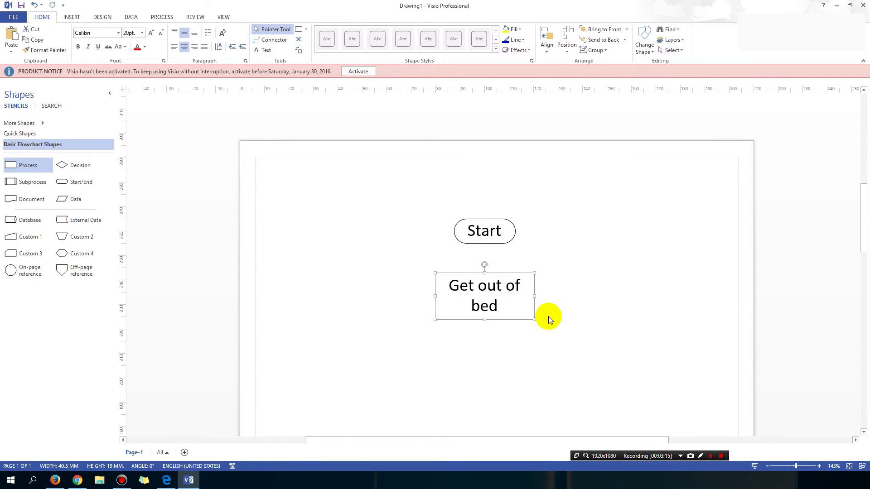
pyautogui.click(533, 389)
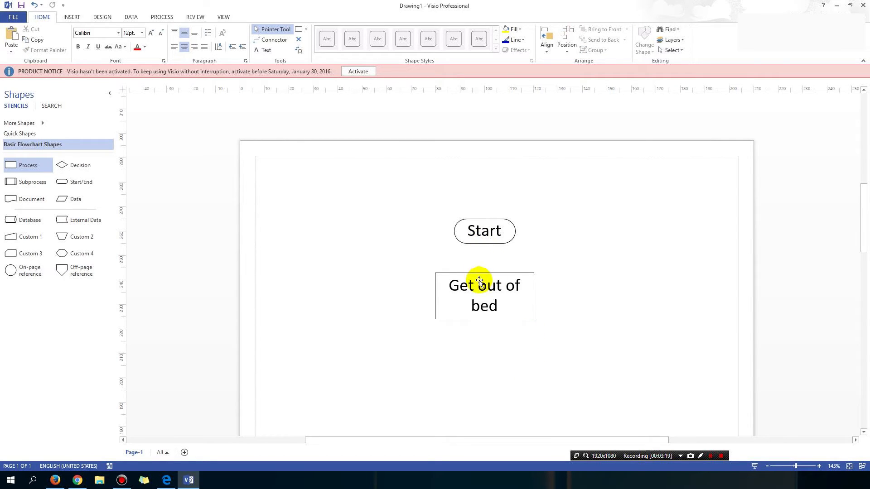
pyautogui.moveTo(487, 244)
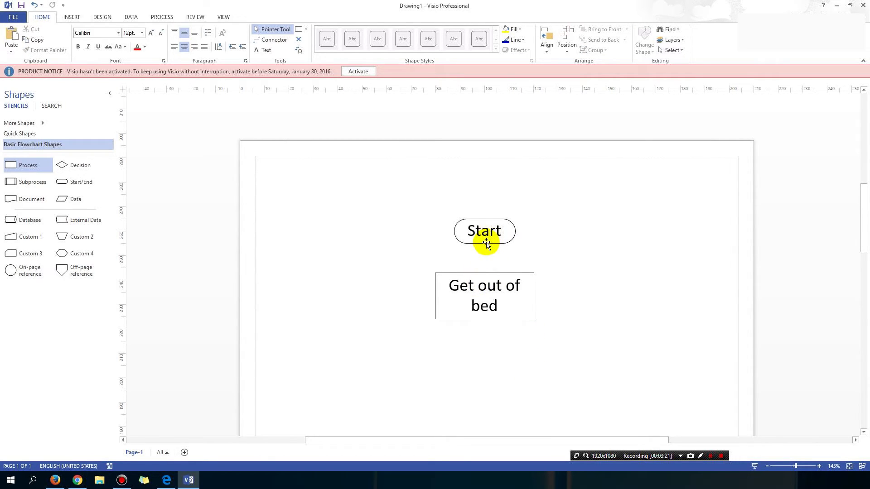
pyautogui.moveTo(273, 39)
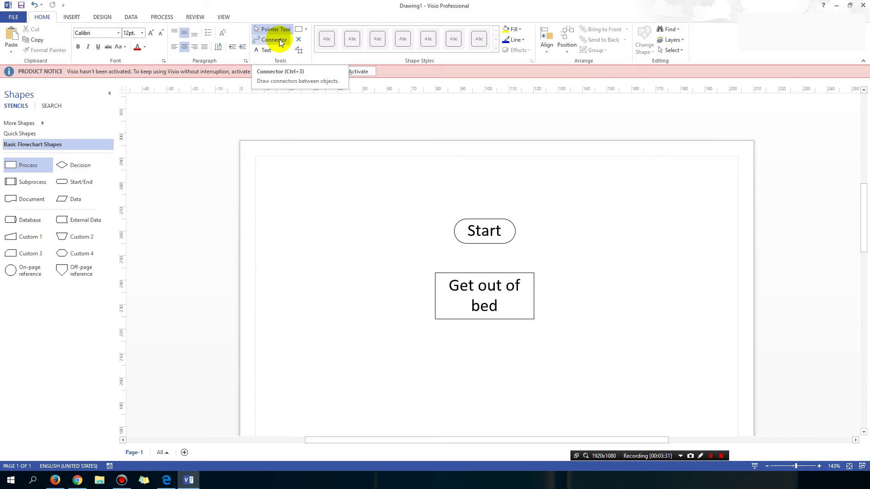
# - Draw a connector from Start's bottom connection point to the Get out of bed box
pyautogui.click(273, 39)
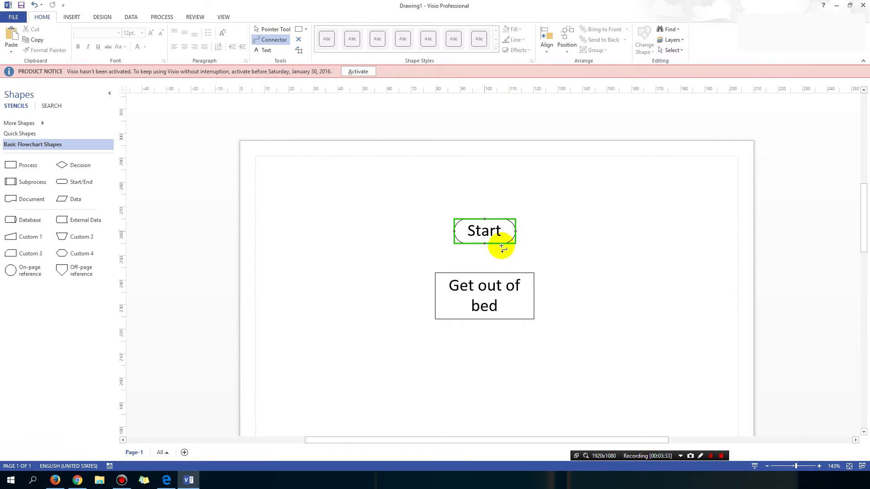
pyautogui.click(484, 295)
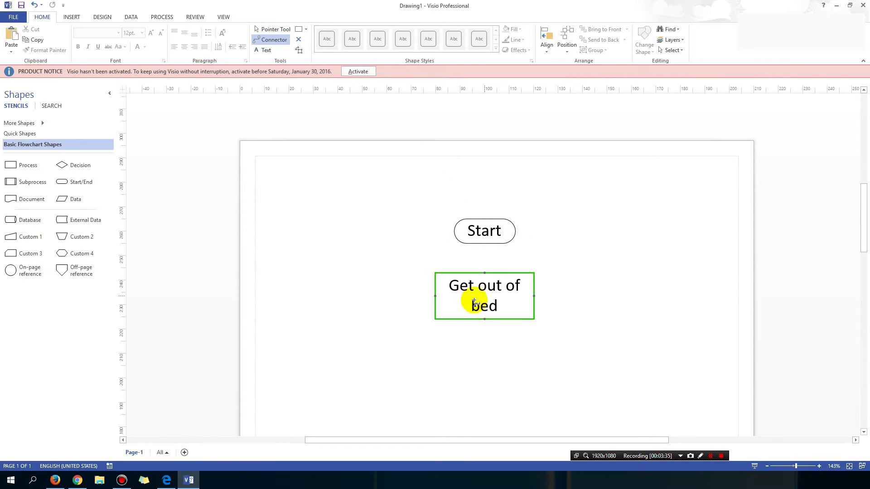
pyautogui.click(484, 231)
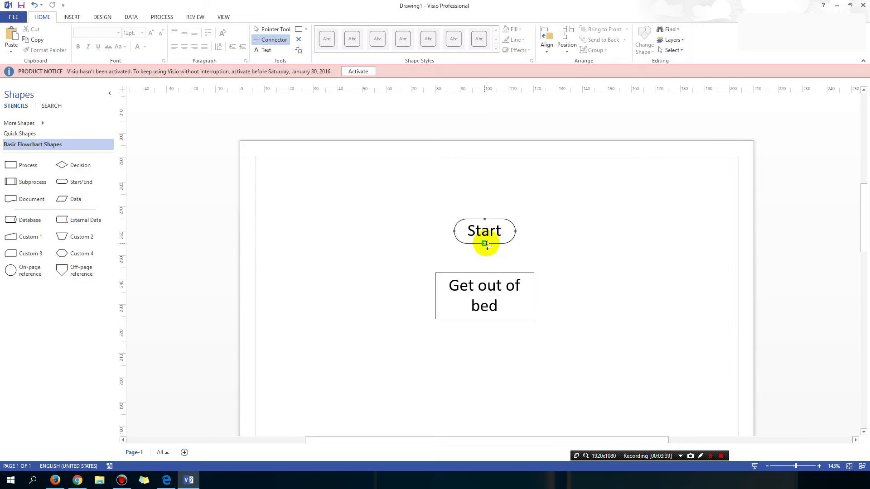
pyautogui.moveTo(485, 249)
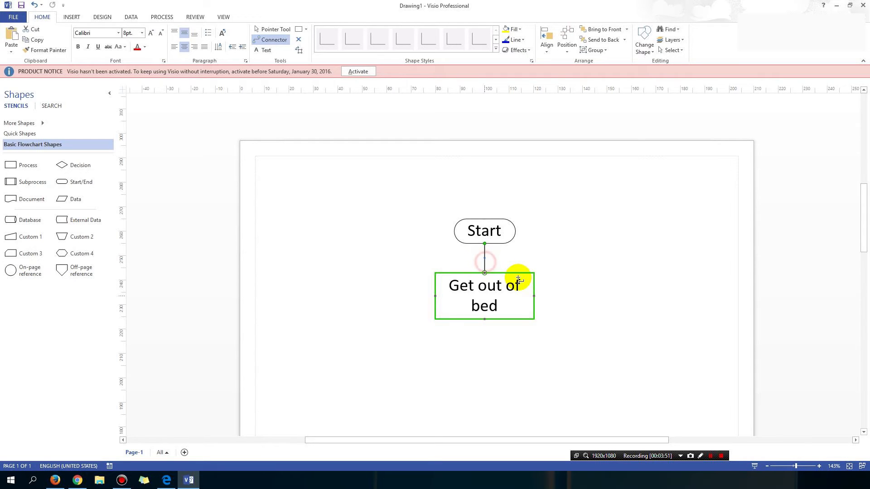
pyautogui.click(566, 277)
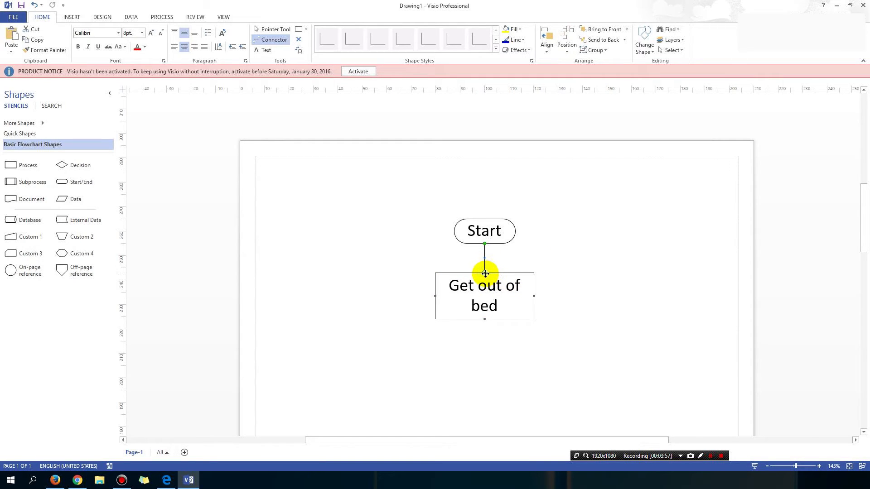
pyautogui.moveTo(484, 273)
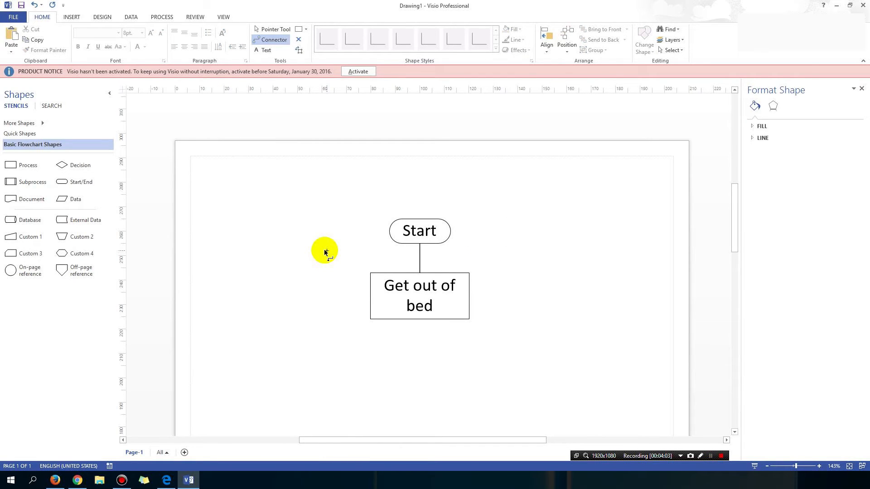
pyautogui.moveTo(169, 69)
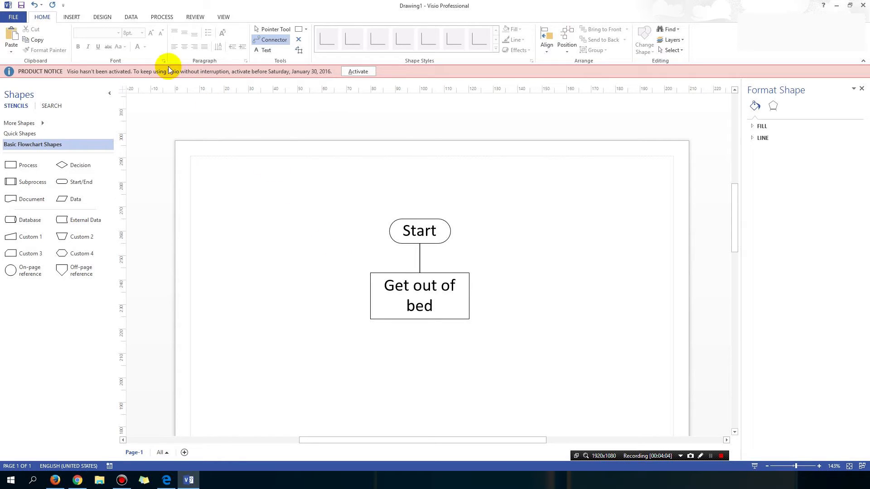
# - Preview colourful and green-blue Design themes without applying any, then return to Home tools
pyautogui.click(102, 16)
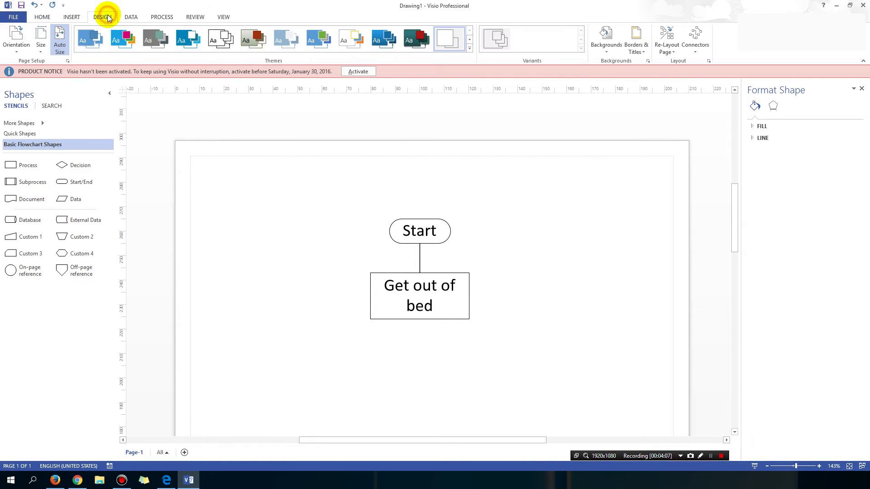
pyautogui.moveTo(125, 29)
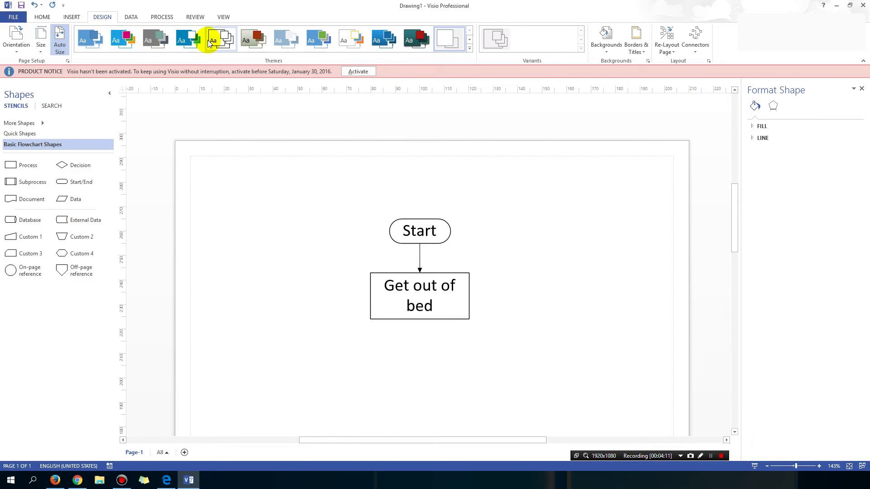
pyautogui.click(154, 39)
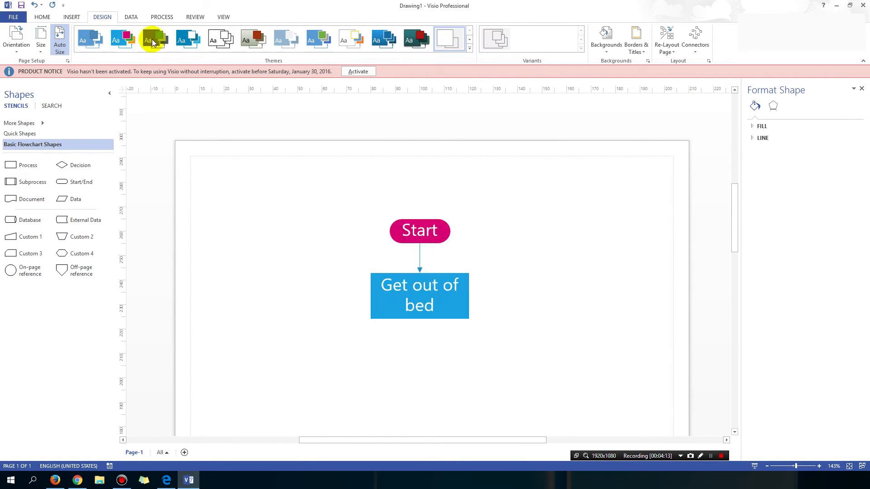
pyautogui.click(319, 39)
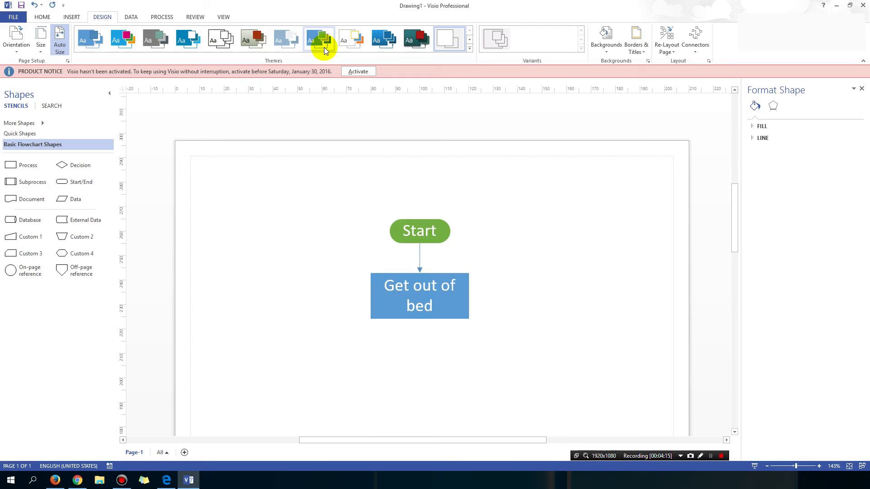
pyautogui.click(351, 39)
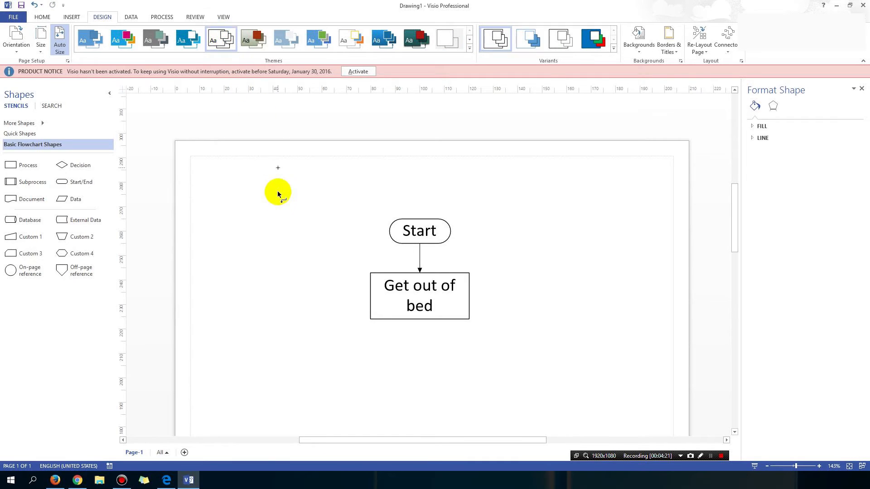
pyautogui.click(418, 295)
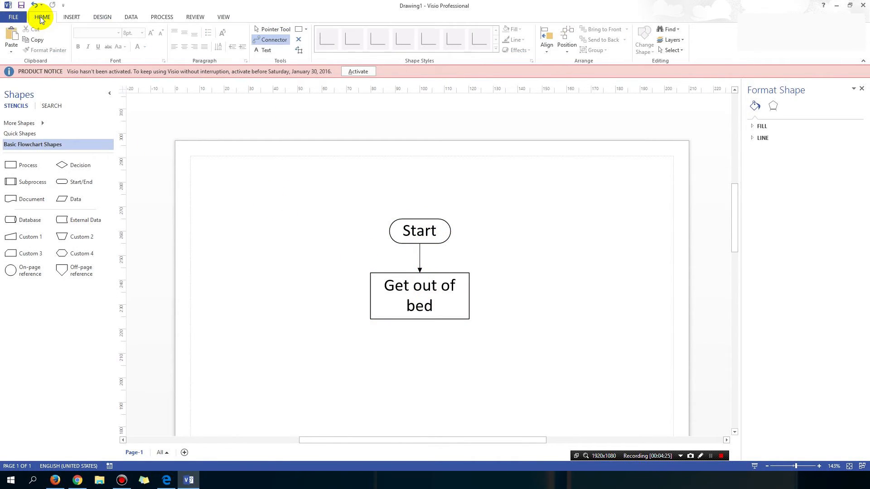
pyautogui.click(419, 295)
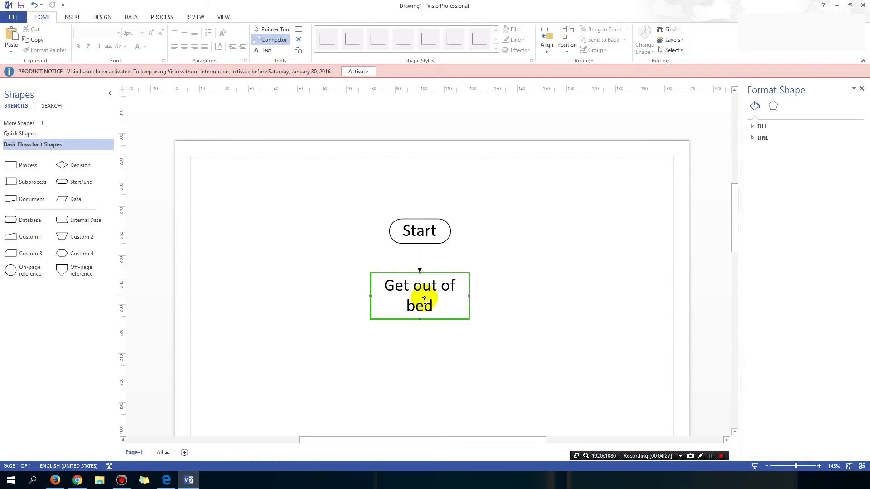
# - Add an 18 pt 'My morning routine' title text box centred above the Start shape
pyautogui.click(420, 230)
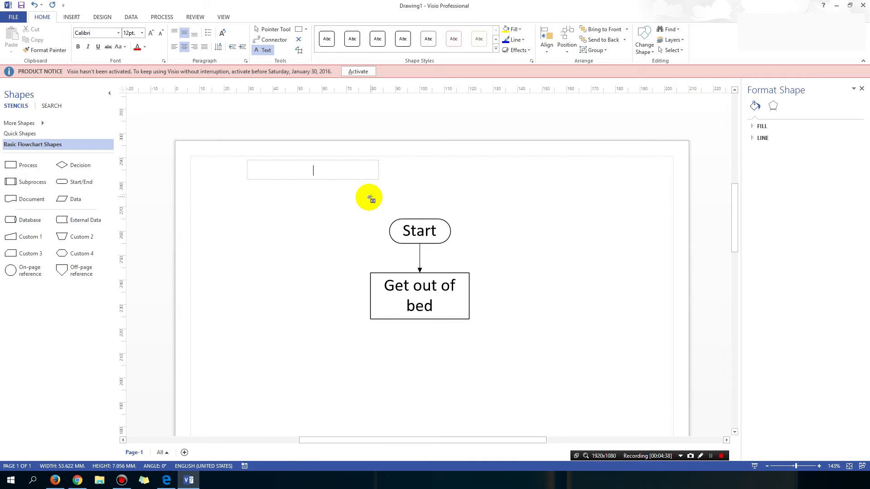
pyautogui.write('My morning rou')
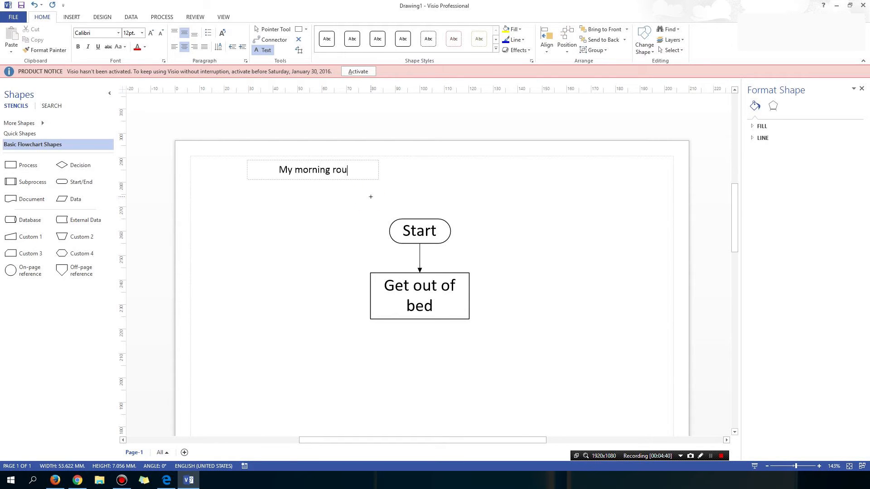
pyautogui.write('tine')
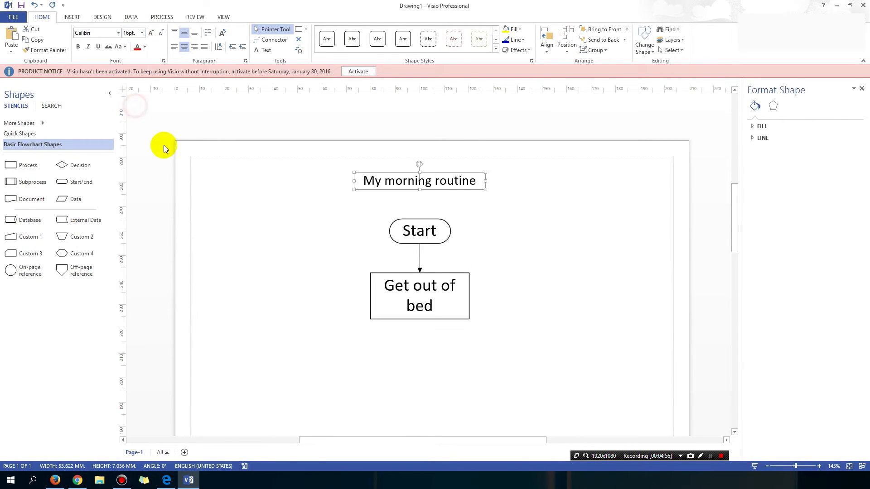
pyautogui.click(150, 33)
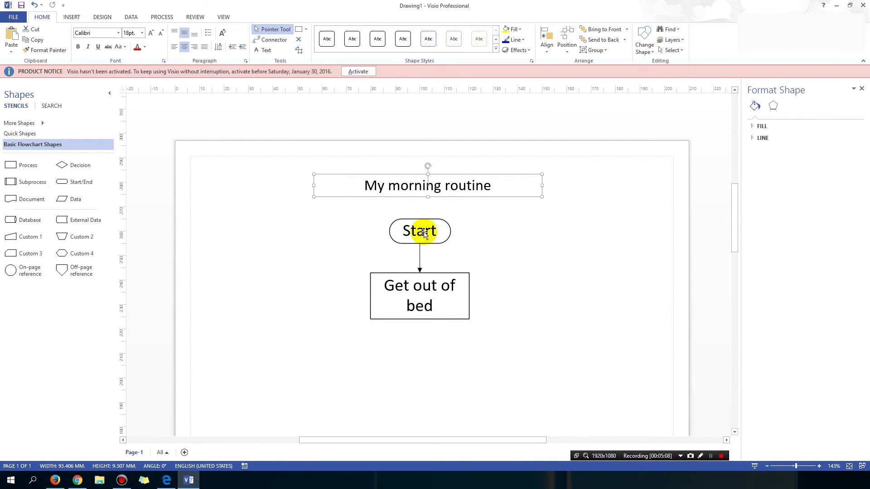
pyautogui.moveTo(446, 340)
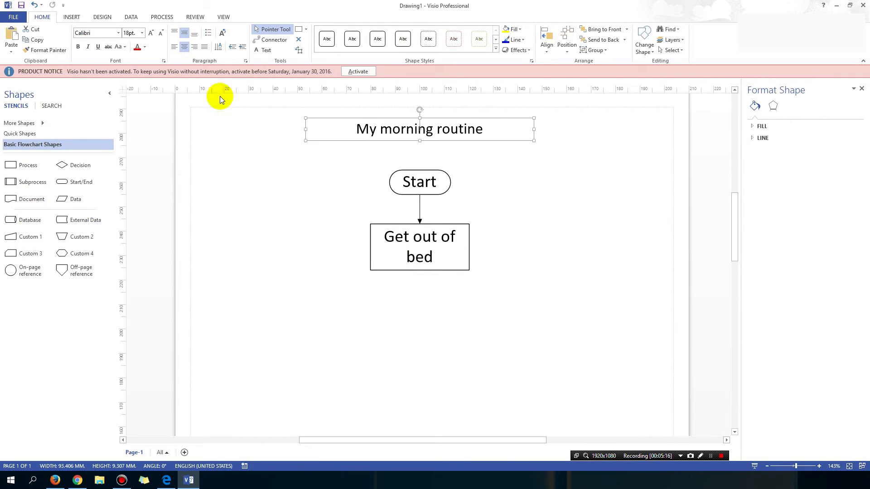
pyautogui.moveTo(78, 47)
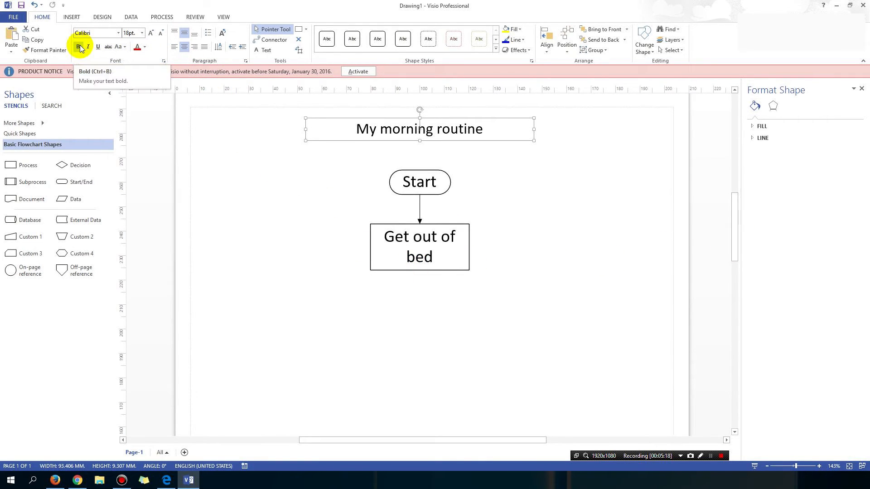
pyautogui.moveTo(108, 62)
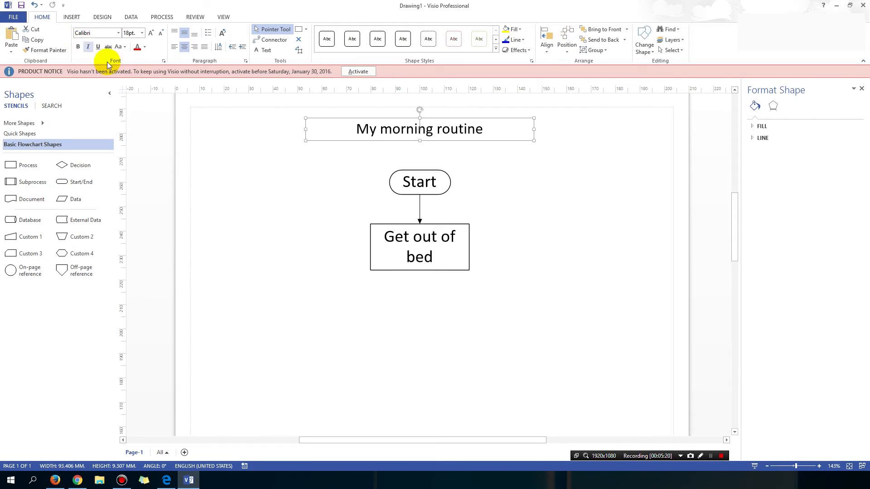
pyautogui.moveTo(140, 71)
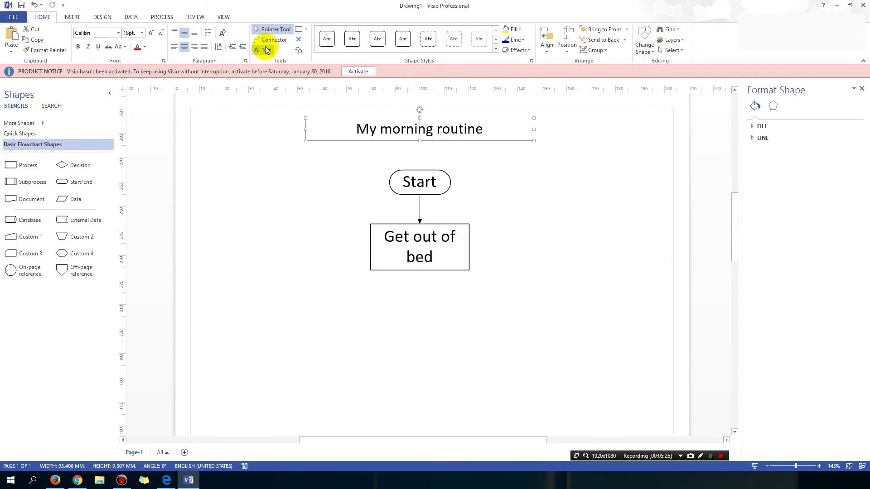
pyautogui.moveTo(358, 288)
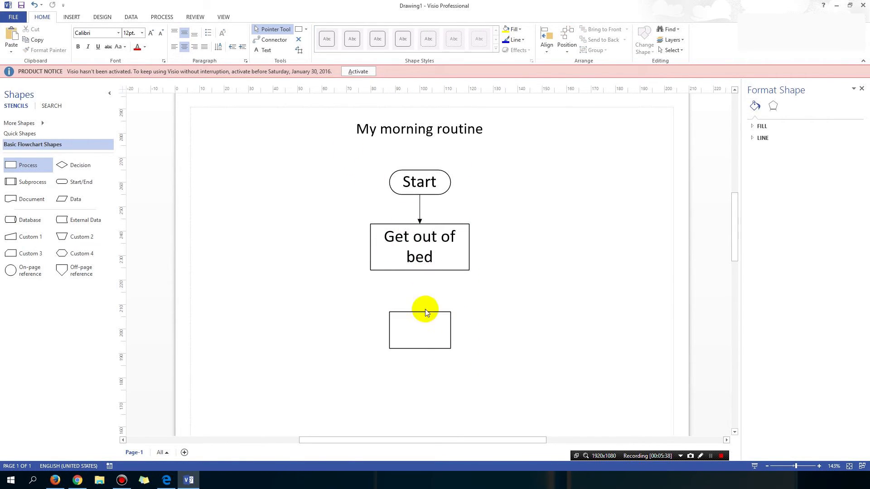
# - Label the new process box 'Eat breakfast' and connect it below Get out of bed
pyautogui.click(419, 329)
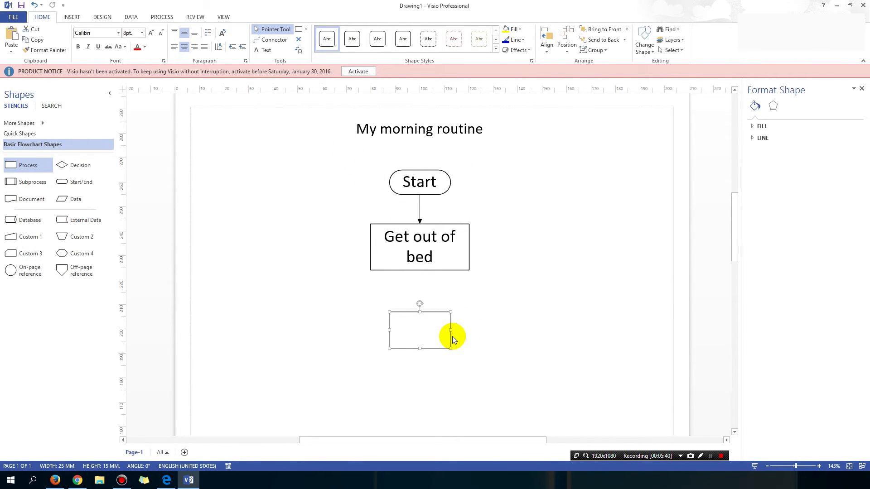
pyautogui.write('E')
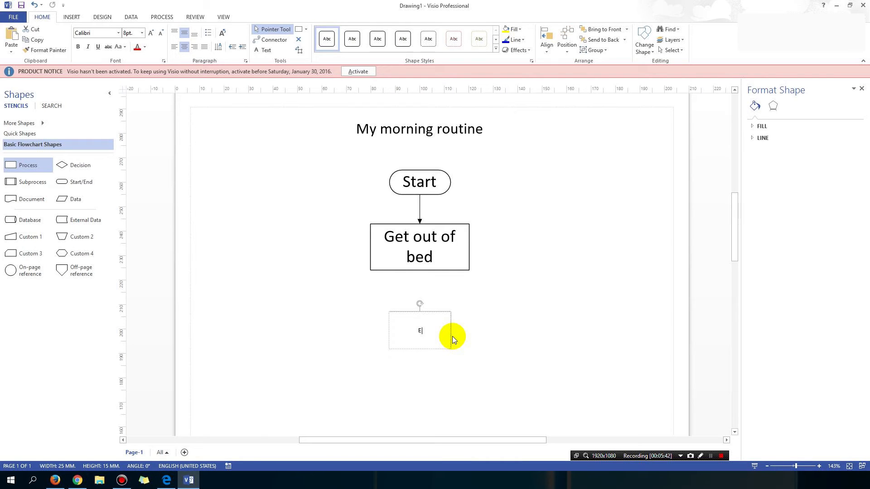
pyautogui.write('at breakfast')
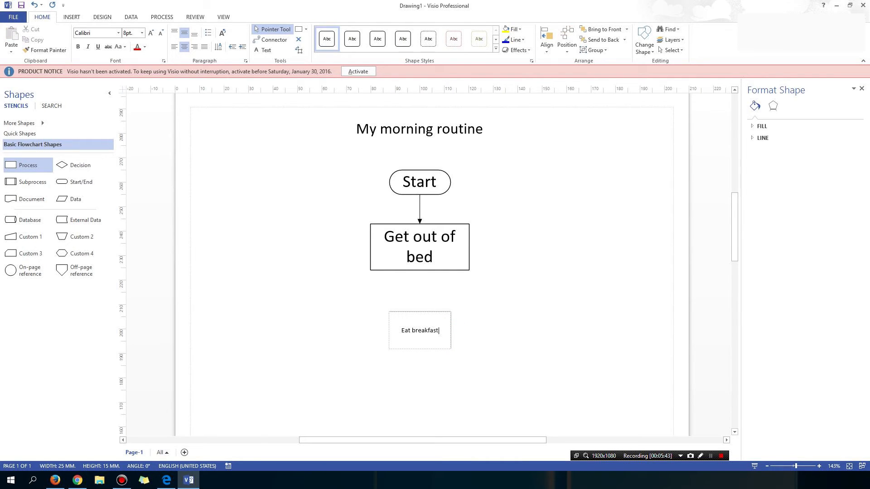
pyautogui.moveTo(70, 178)
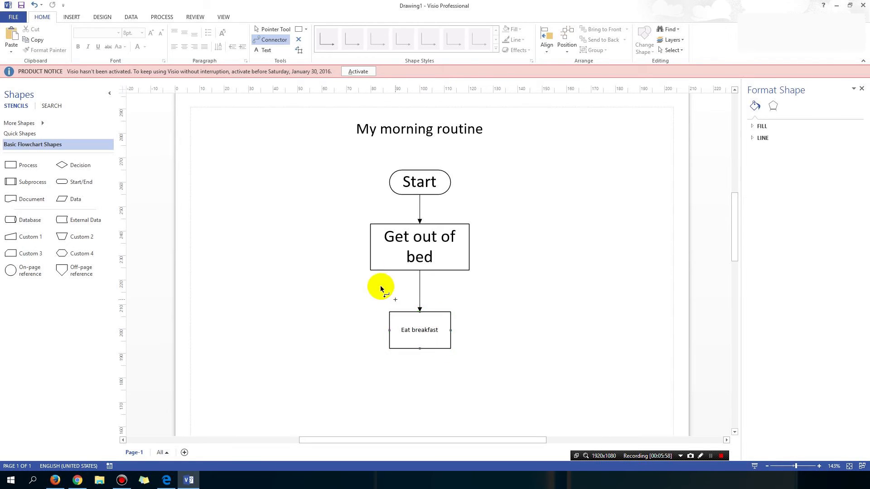
pyautogui.moveTo(388, 326)
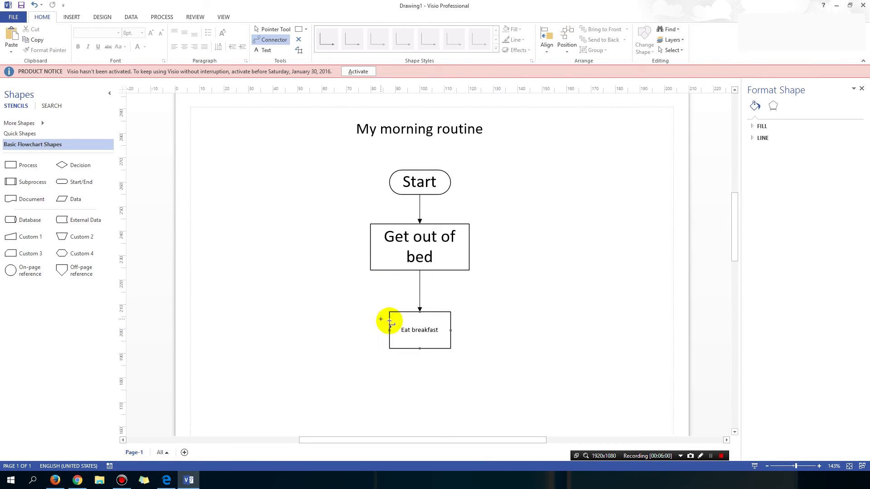
pyautogui.click(418, 330)
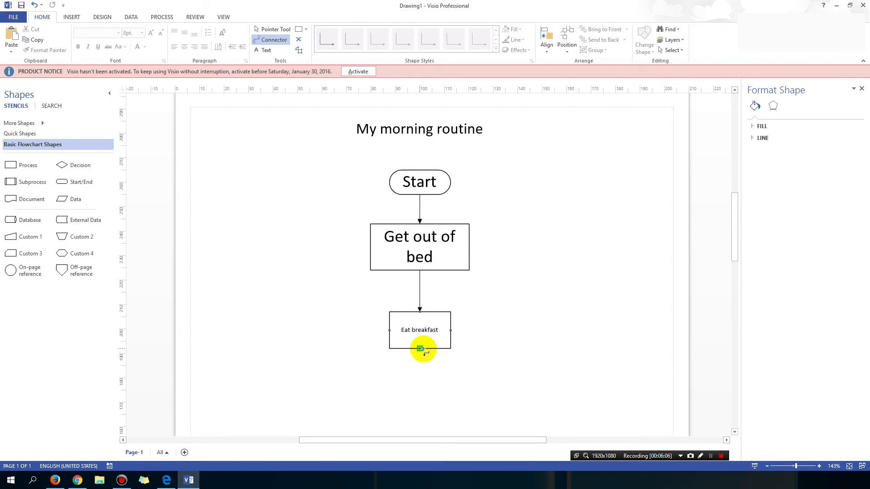
pyautogui.scroll(-3)
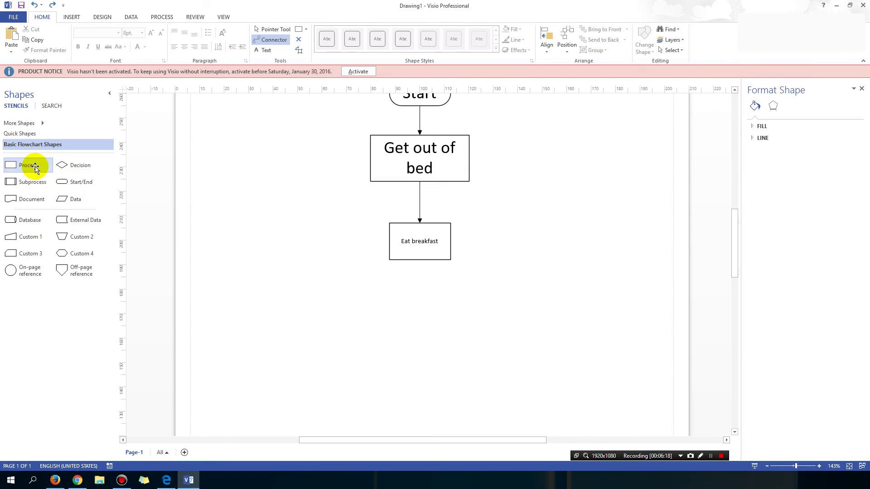
pyautogui.moveTo(100, 182)
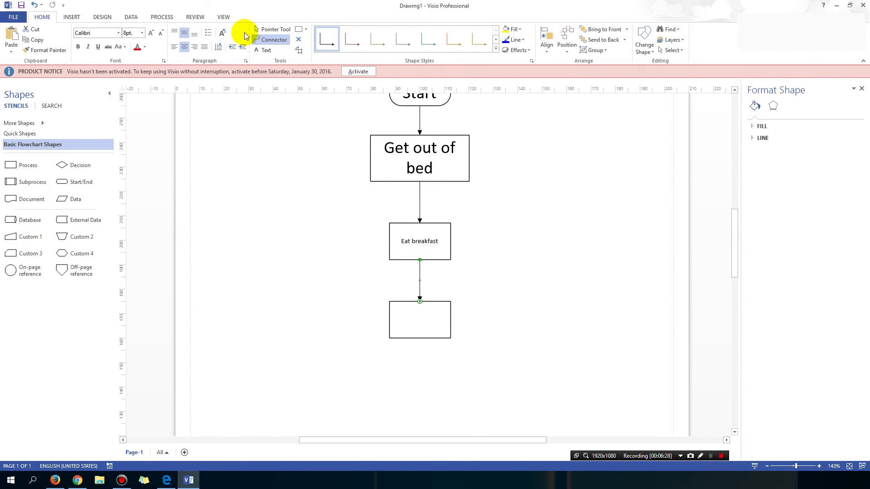
# - Label the connected fourth box 'Brush your teeth' and return to the Home tools
pyautogui.click(419, 319)
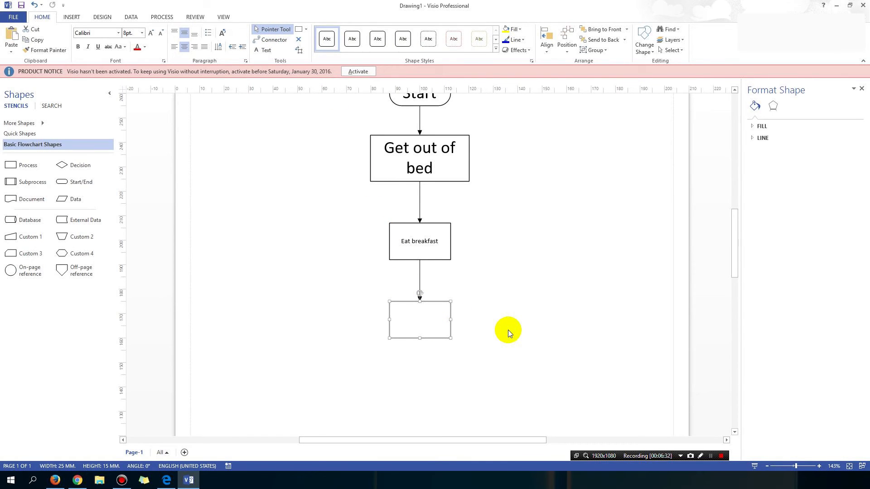
pyautogui.write('Brush')
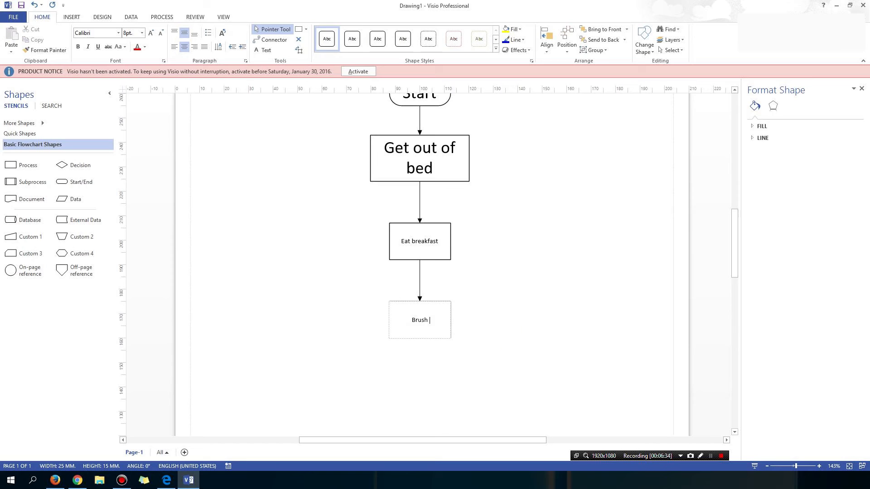
pyautogui.write('your teeth')
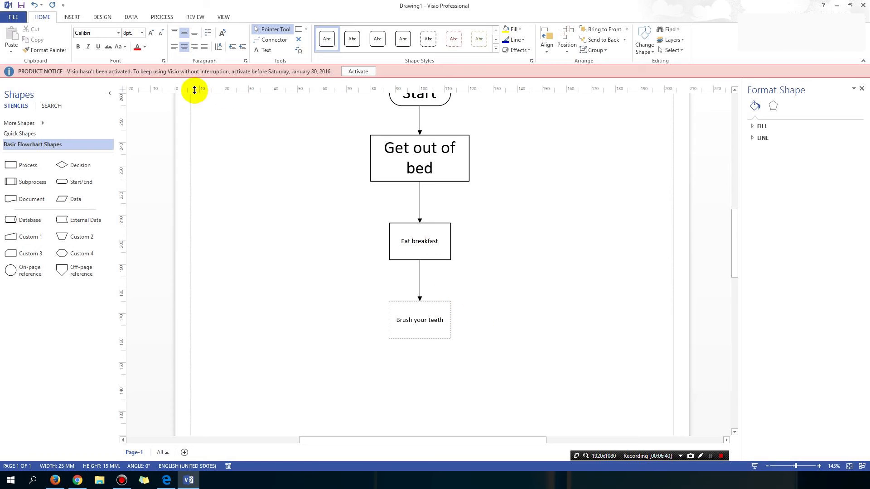
pyautogui.click(71, 16)
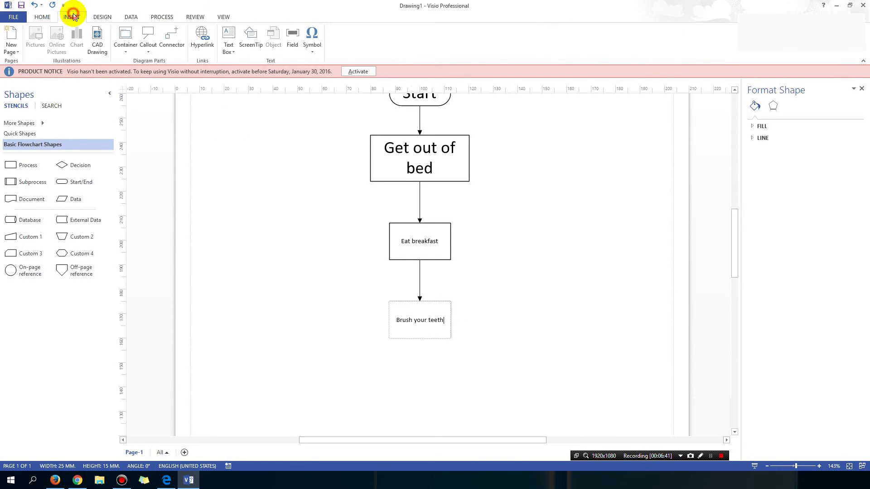
pyautogui.click(42, 16)
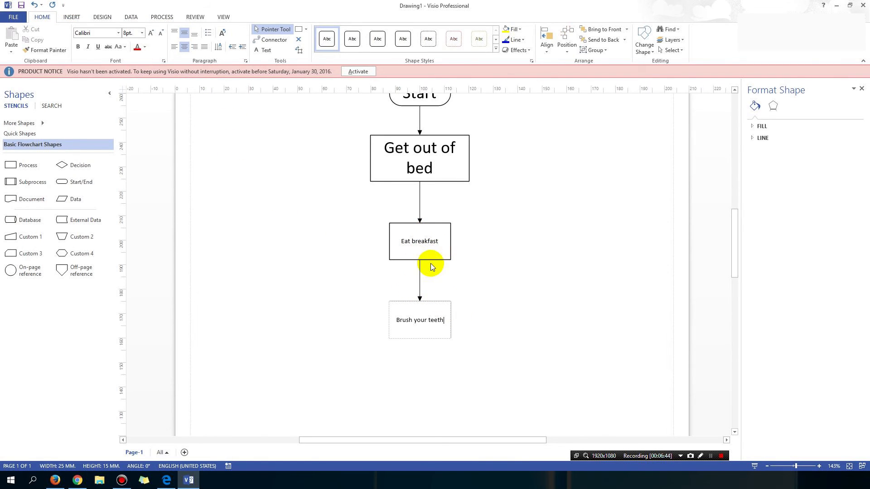
pyautogui.moveTo(188, 85)
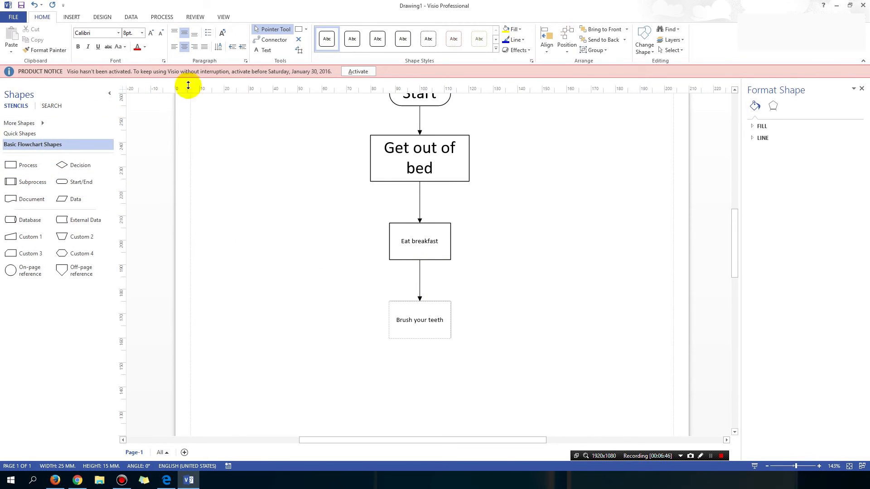
pyautogui.moveTo(221, 230)
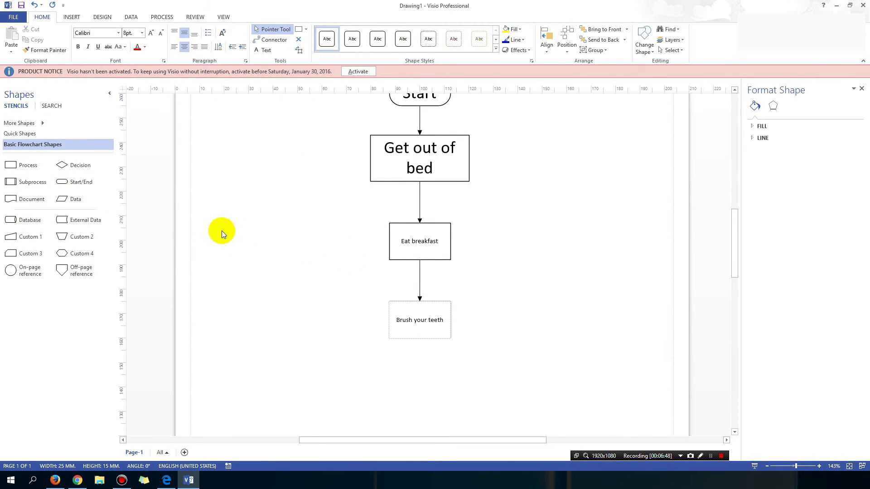
pyautogui.moveTo(328, 298)
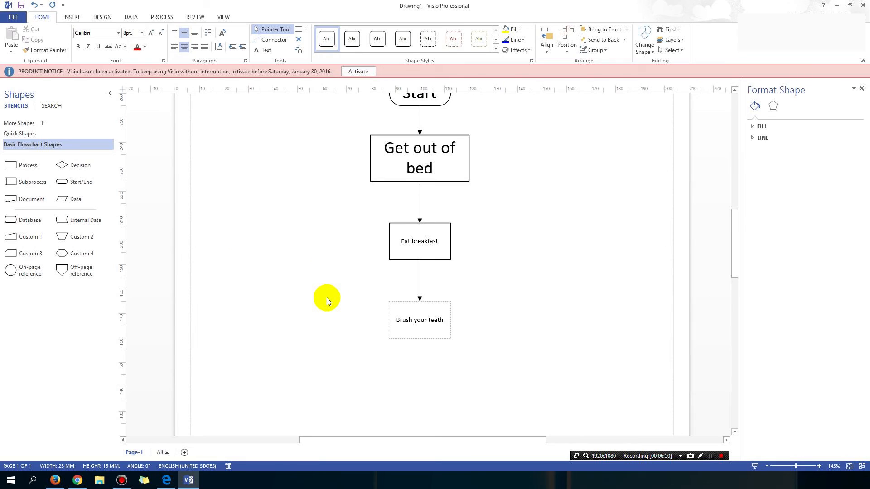
# - Label the bottom terminator shape 'End' and finish editing
pyautogui.click(501, 361)
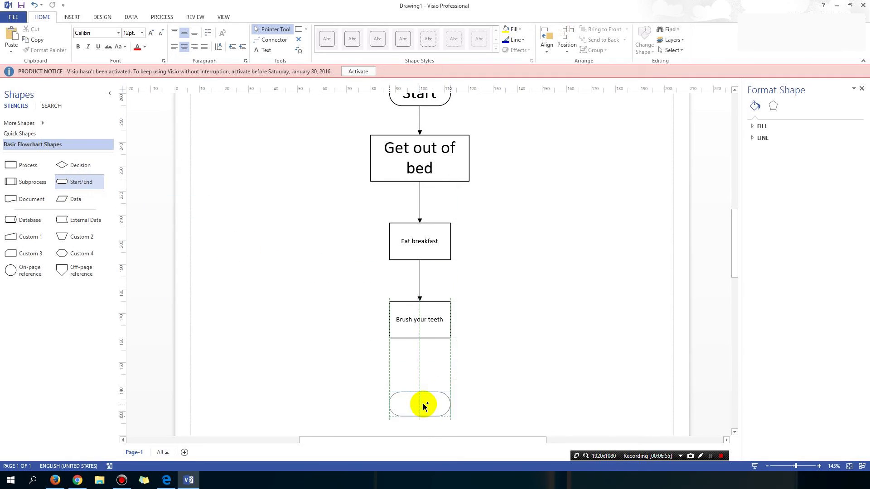
pyautogui.click(419, 404)
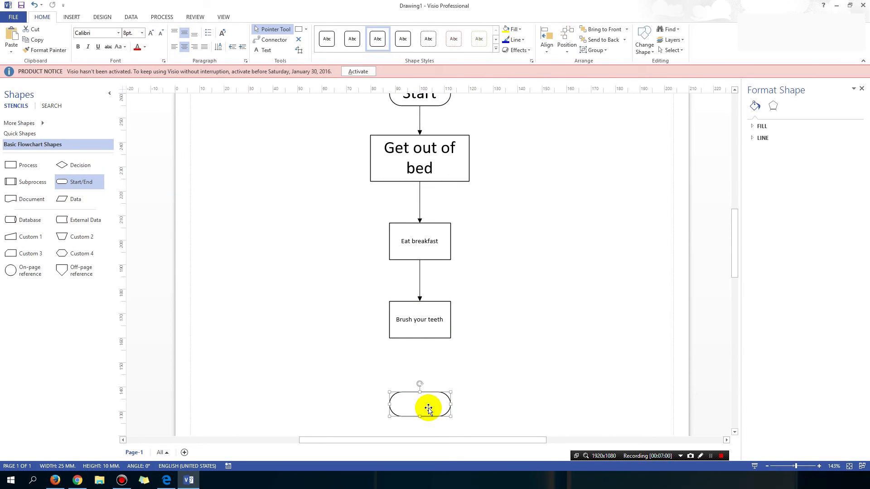
pyautogui.write('End')
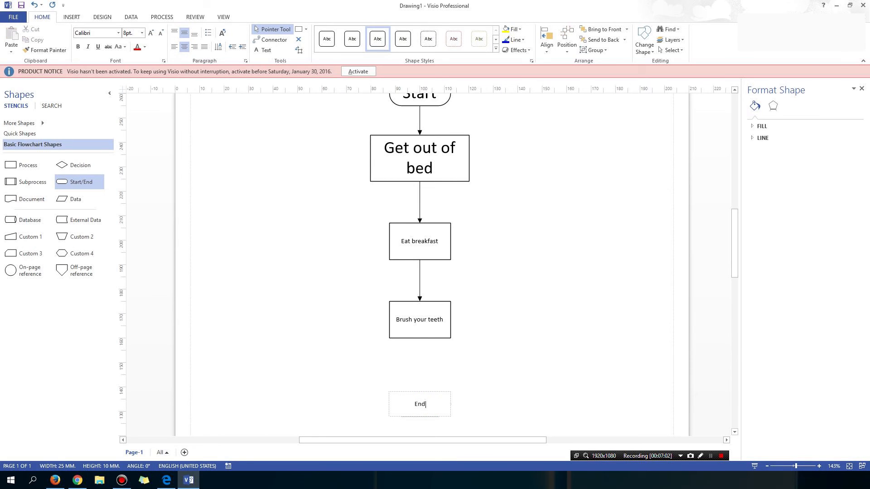
pyautogui.click(471, 341)
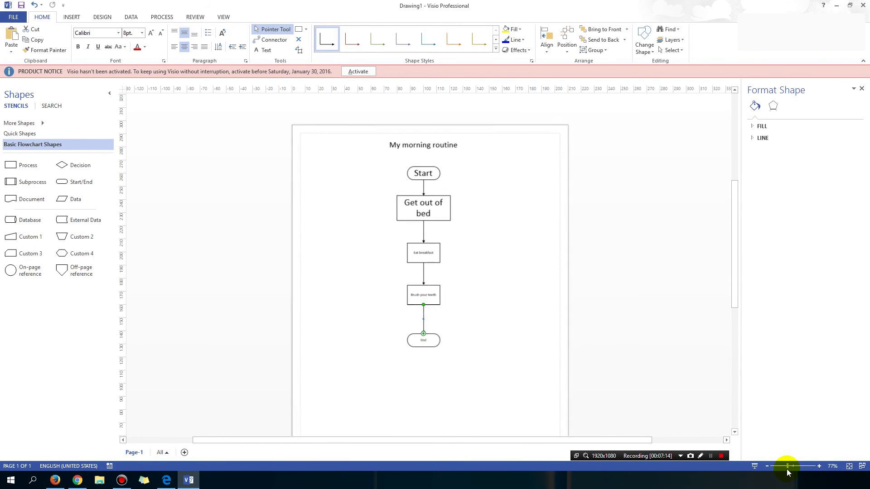
pyautogui.moveTo(453, 271)
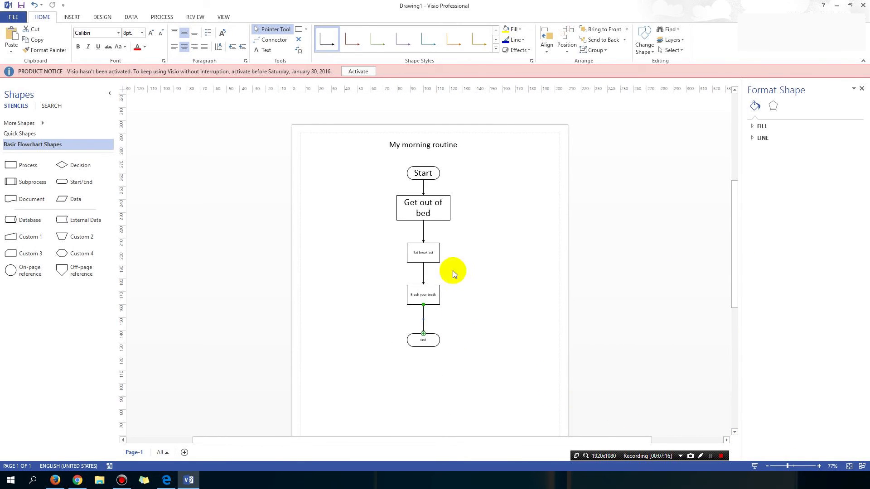
pyautogui.moveTo(384, 160)
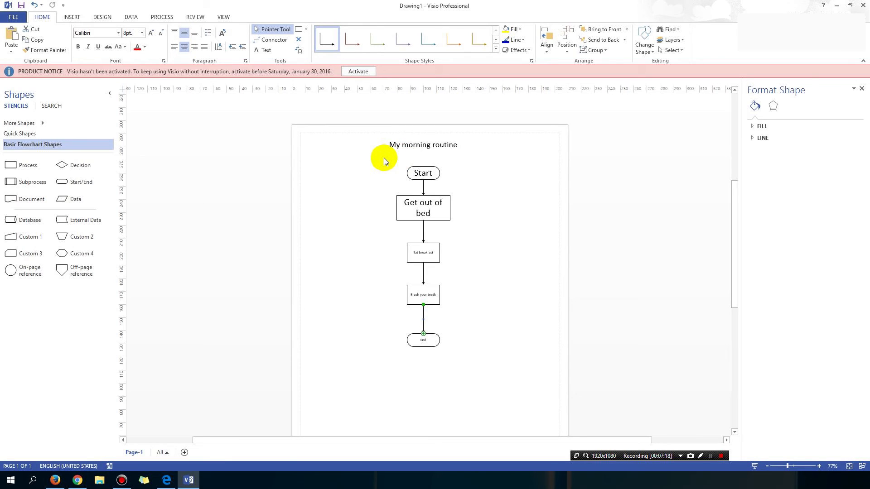
pyautogui.moveTo(433, 266)
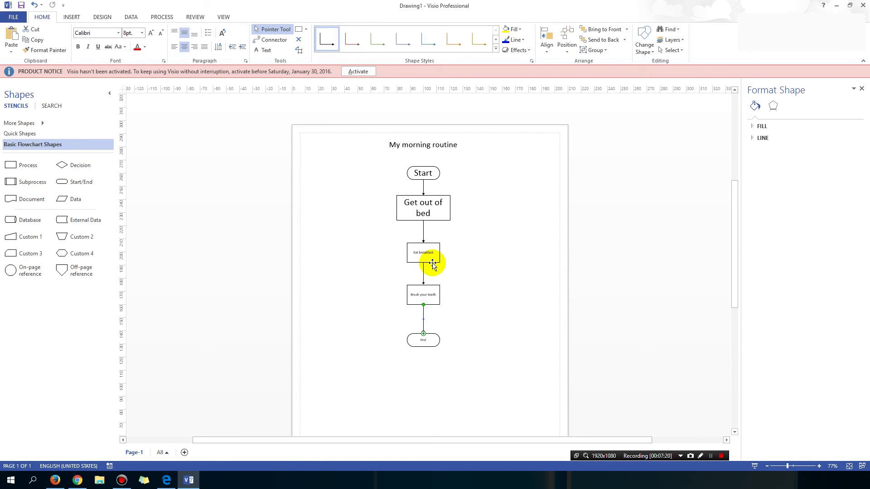
pyautogui.moveTo(382, 196)
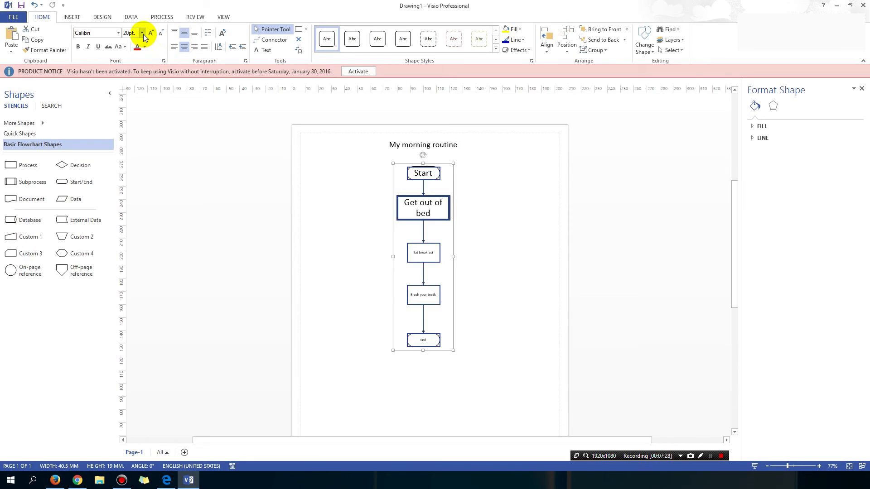
# - Set the font size of all selected labels to 18 pt
pyautogui.click(141, 32)
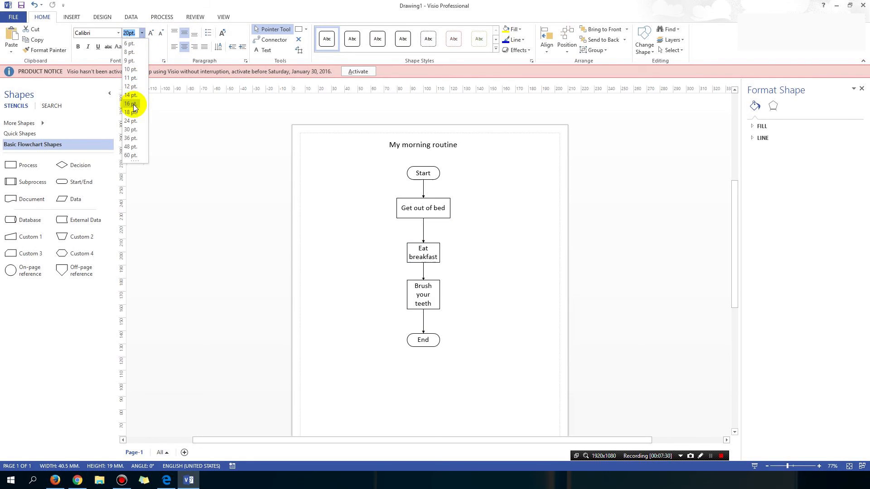
pyautogui.click(130, 112)
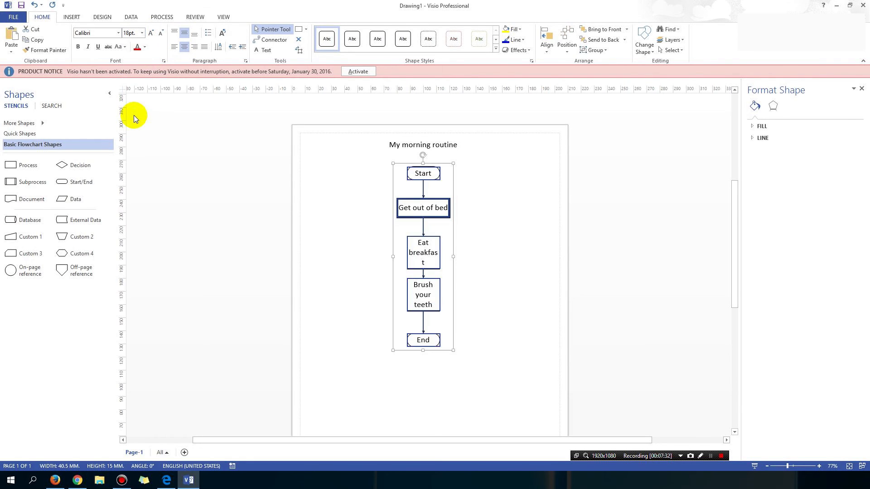
pyautogui.moveTo(141, 37)
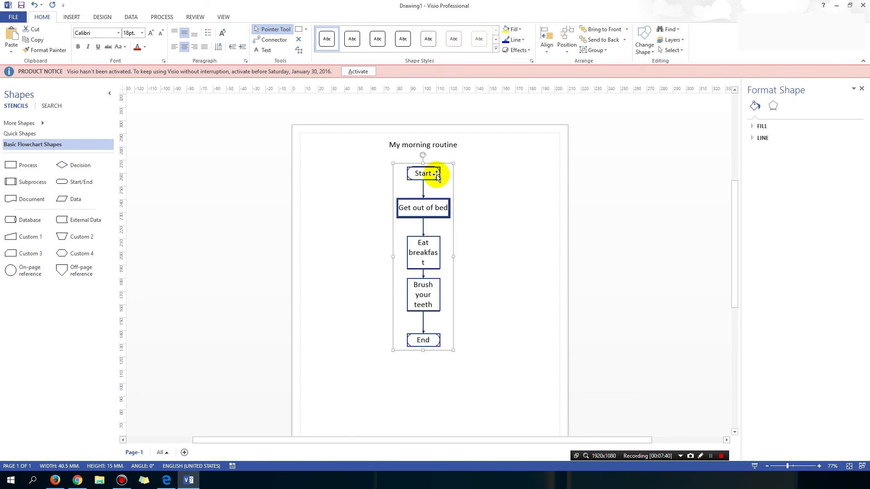
# - Reset the selected shapes to default size and widen the Eat breakfast box
pyautogui.rightClick(423, 173)
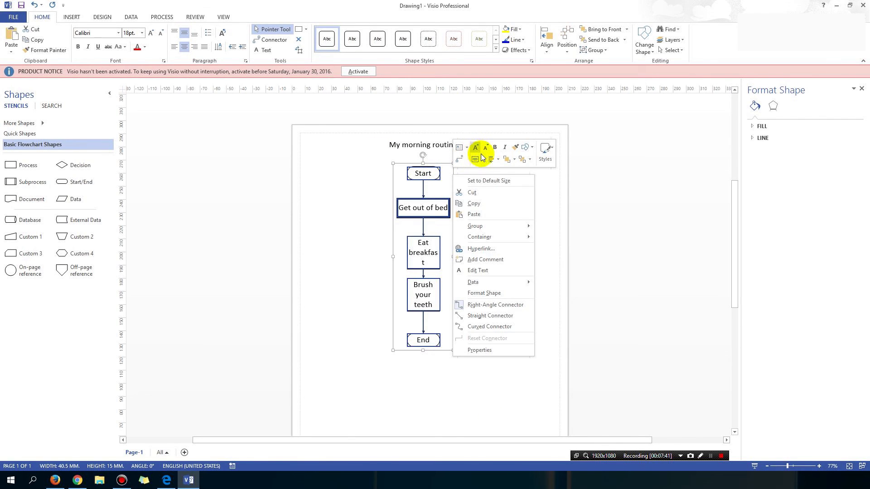
pyautogui.click(490, 159)
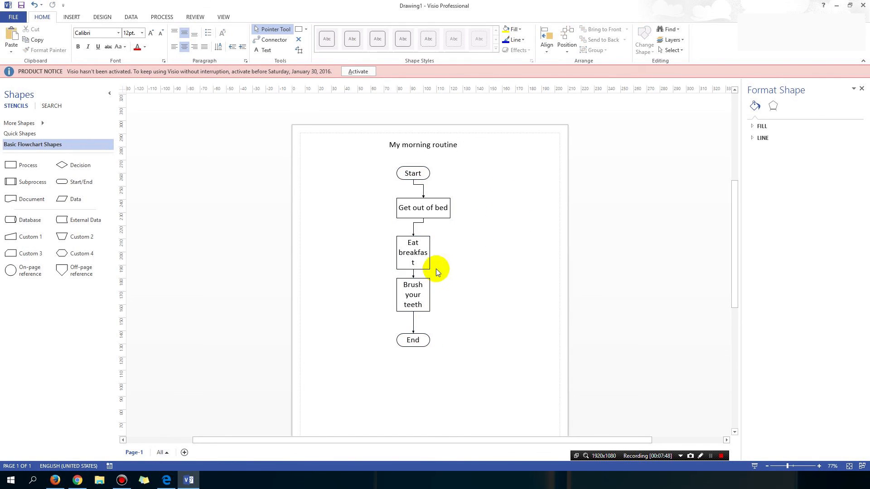
pyautogui.click(422, 253)
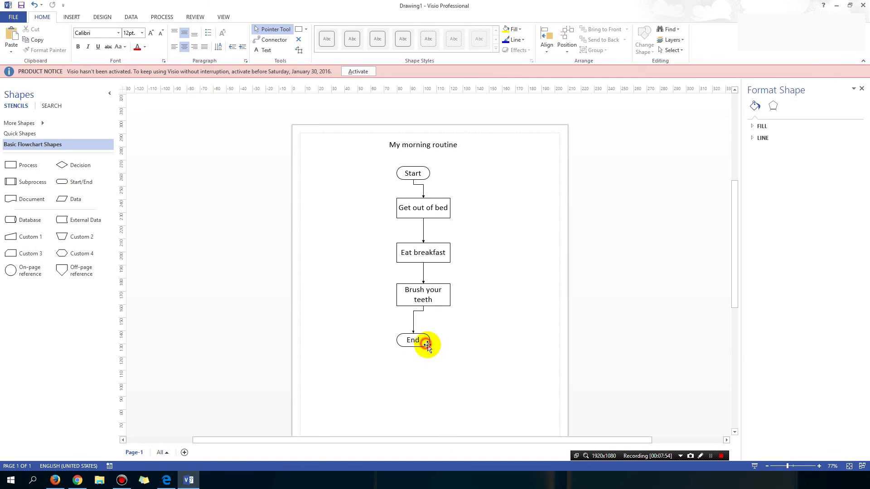
# - Resize the End and Start terminators to match the boxes' width and deselect the chart
pyautogui.click(413, 340)
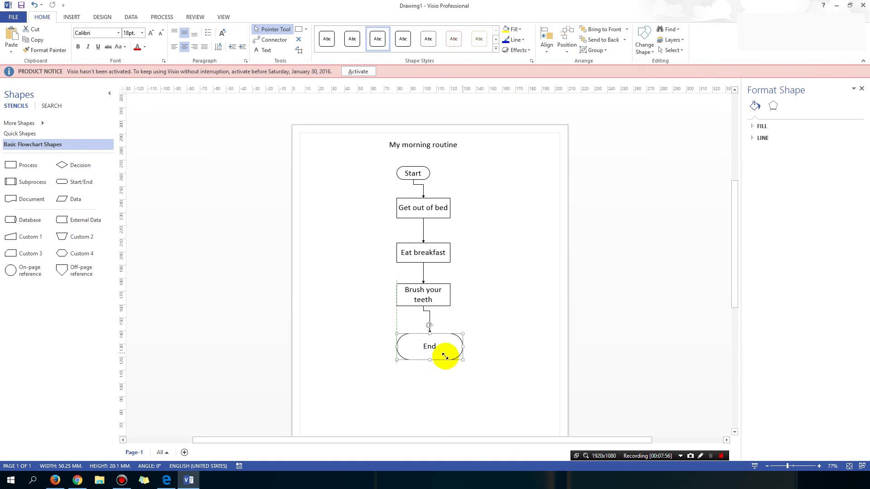
pyautogui.click(413, 173)
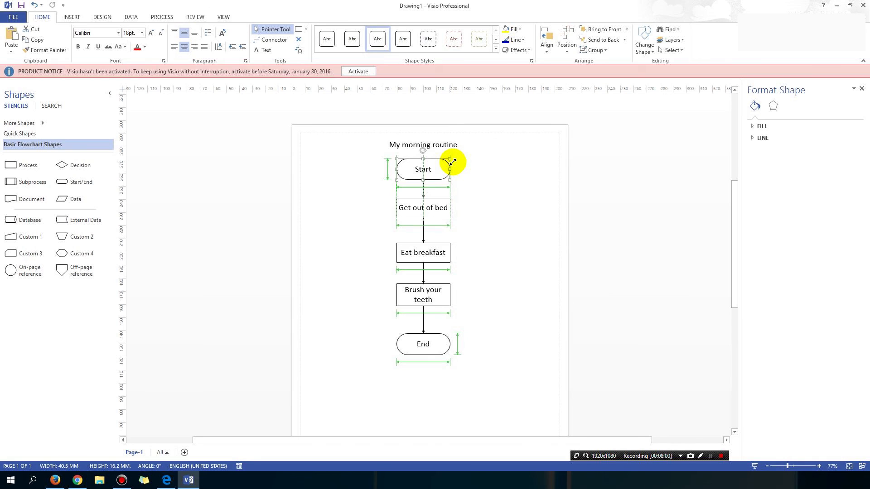
pyautogui.click(480, 184)
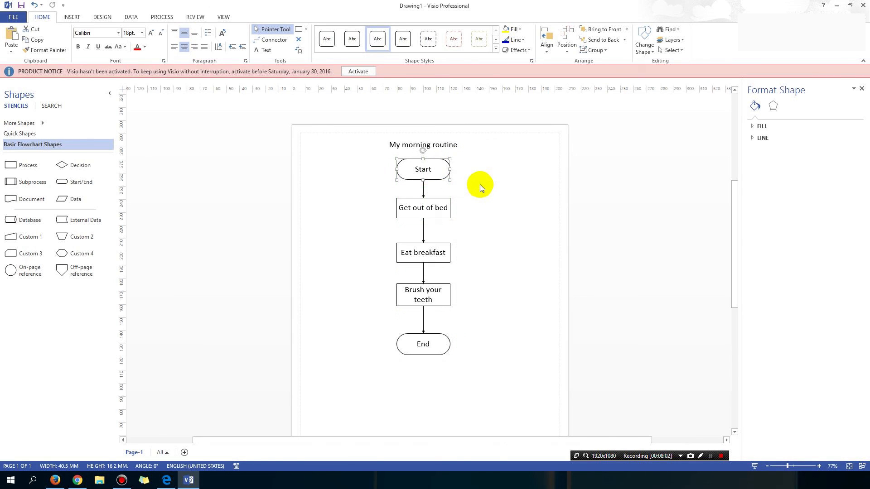
pyautogui.click(377, 155)
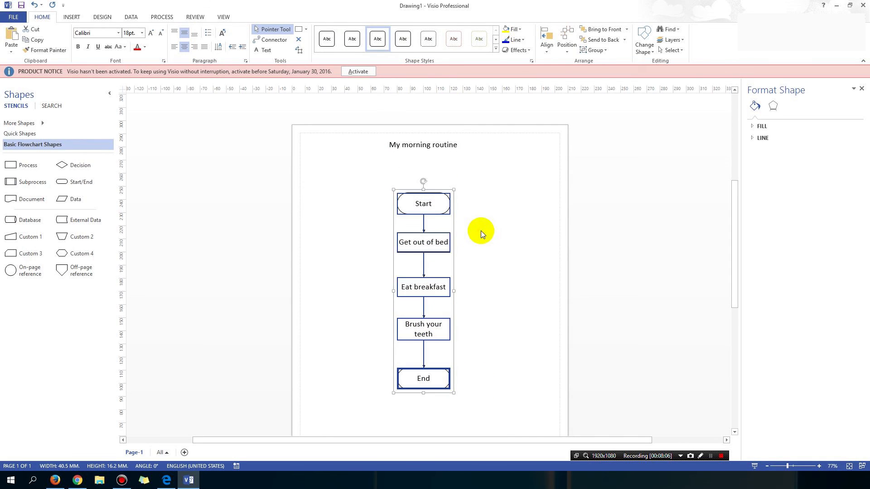
pyautogui.click(484, 290)
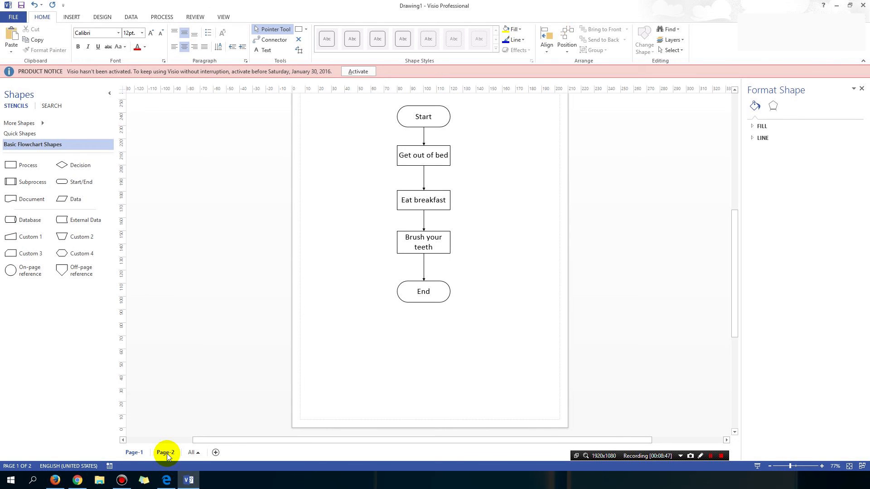
# - Remove the extra blank page and bring up the drawing's Info view in Backstage
pyautogui.scroll(3)
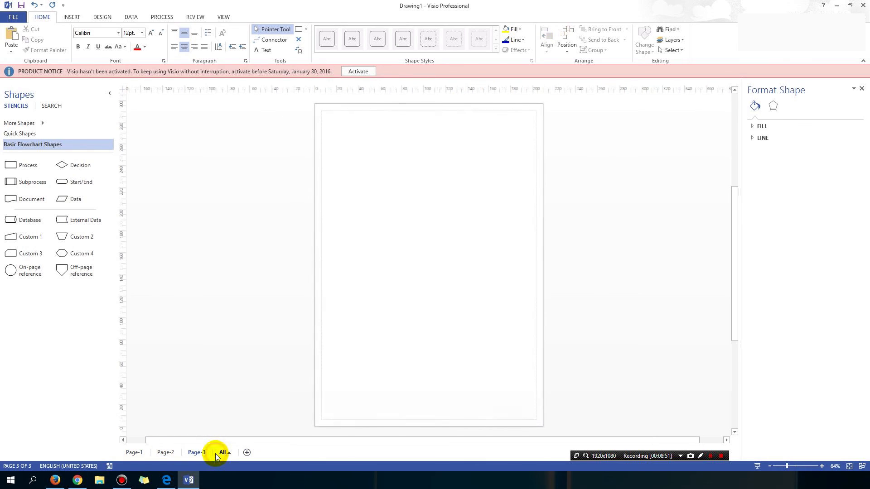
pyautogui.click(165, 452)
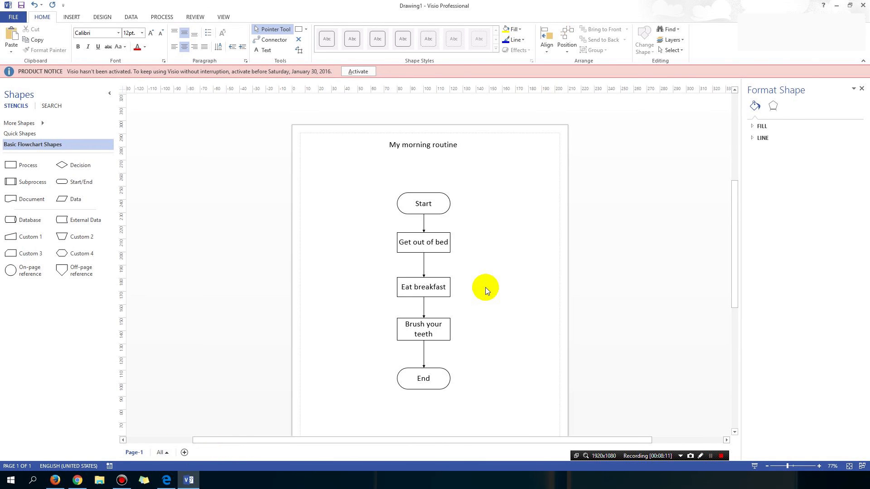
pyautogui.moveTo(185, 87)
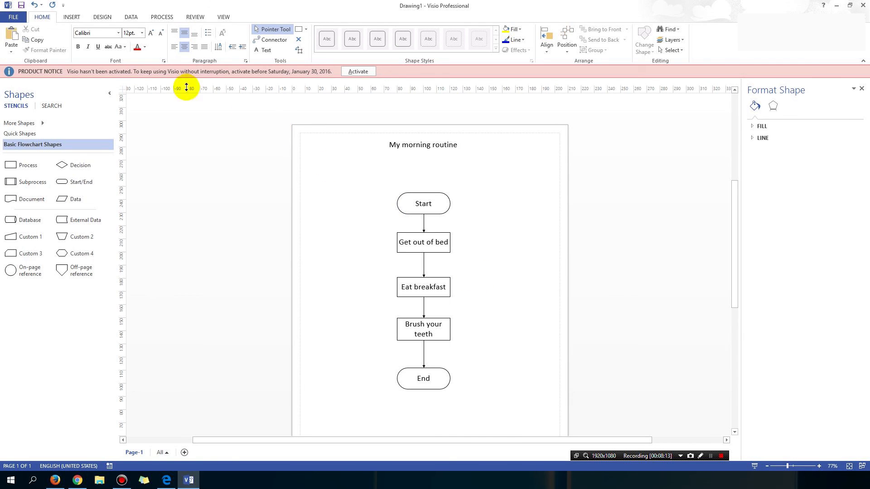
pyautogui.click(13, 17)
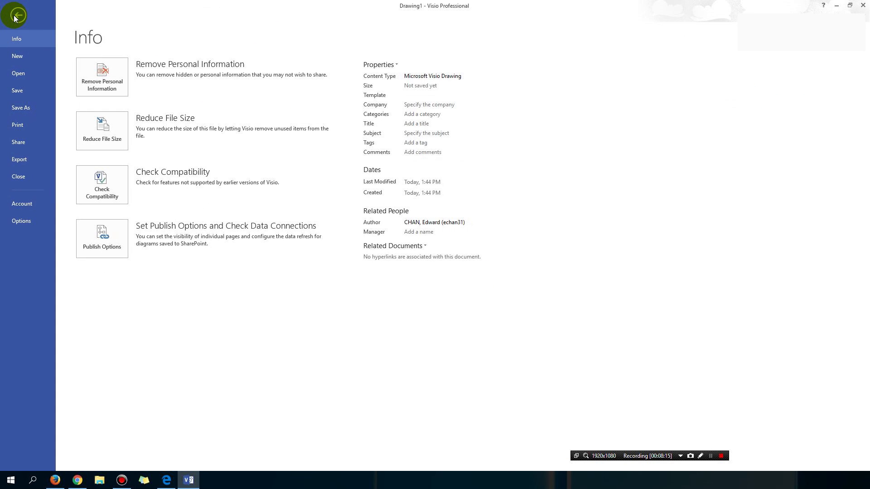
pyautogui.moveTo(21, 107)
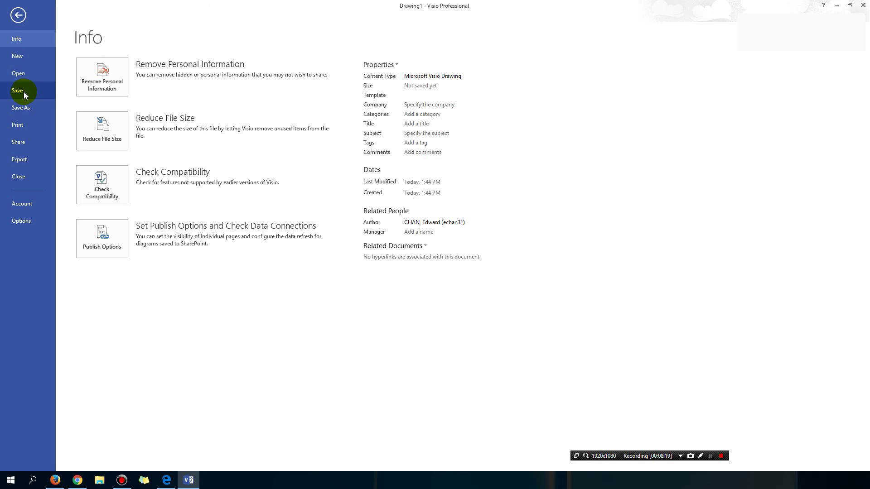
# - Browse Export and Change File Type formats, then return to the flowchart
pyautogui.click(19, 160)
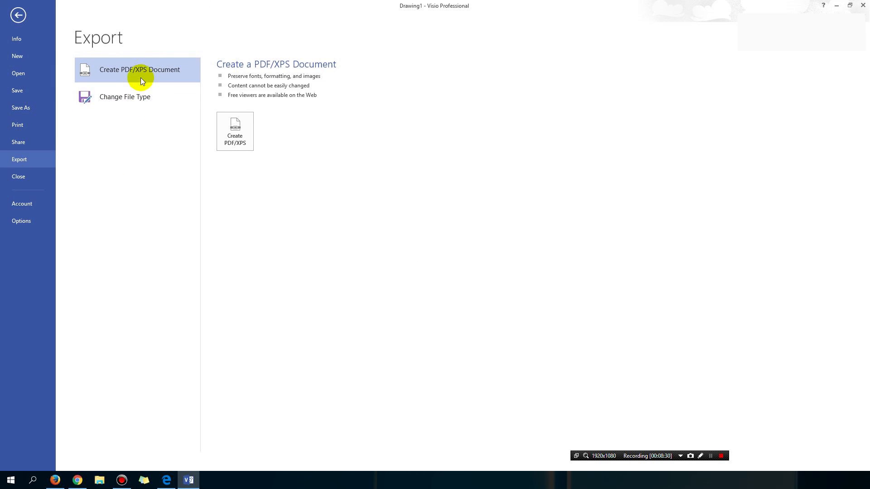
pyautogui.moveTo(144, 76)
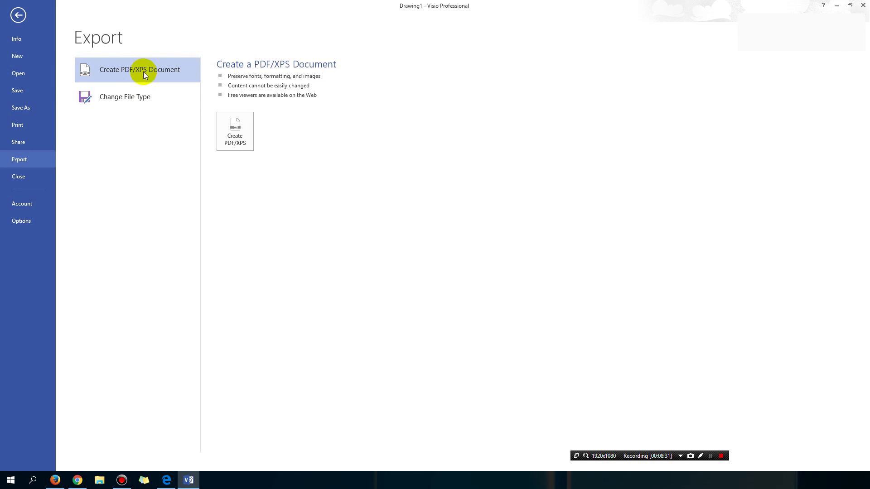
pyautogui.click(125, 97)
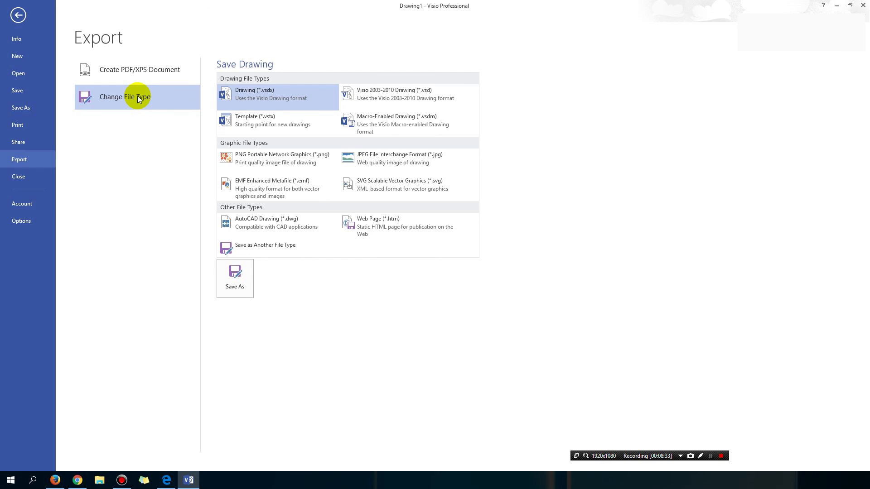
pyautogui.moveTo(272, 157)
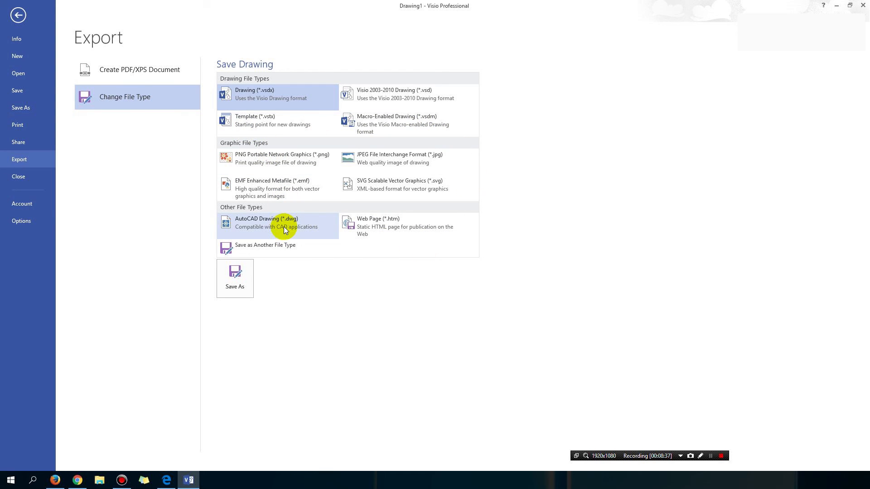
pyautogui.moveTo(18, 15)
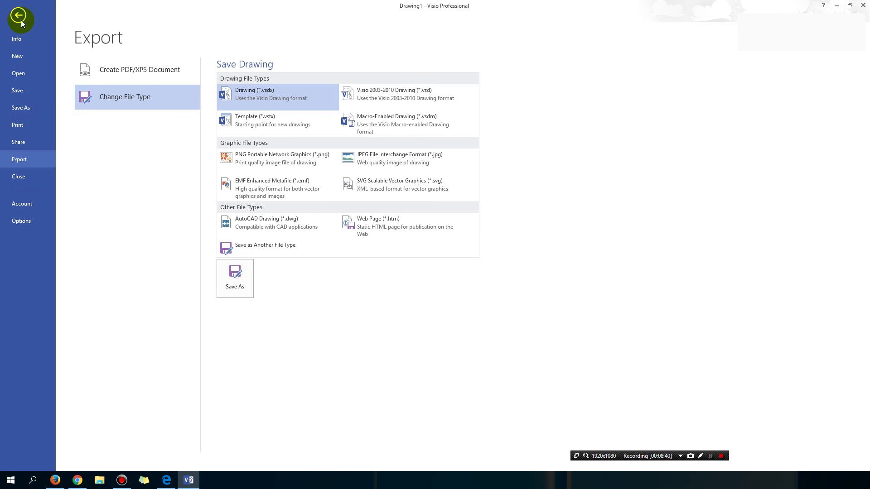
pyautogui.click(19, 15)
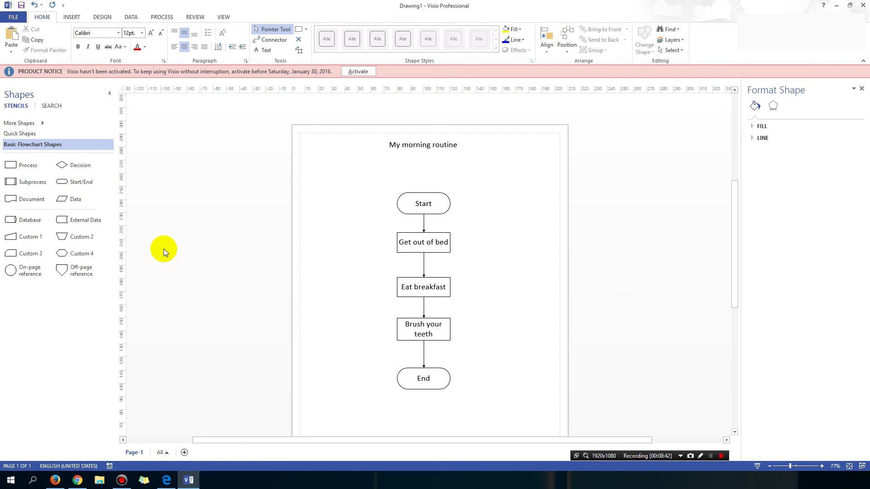